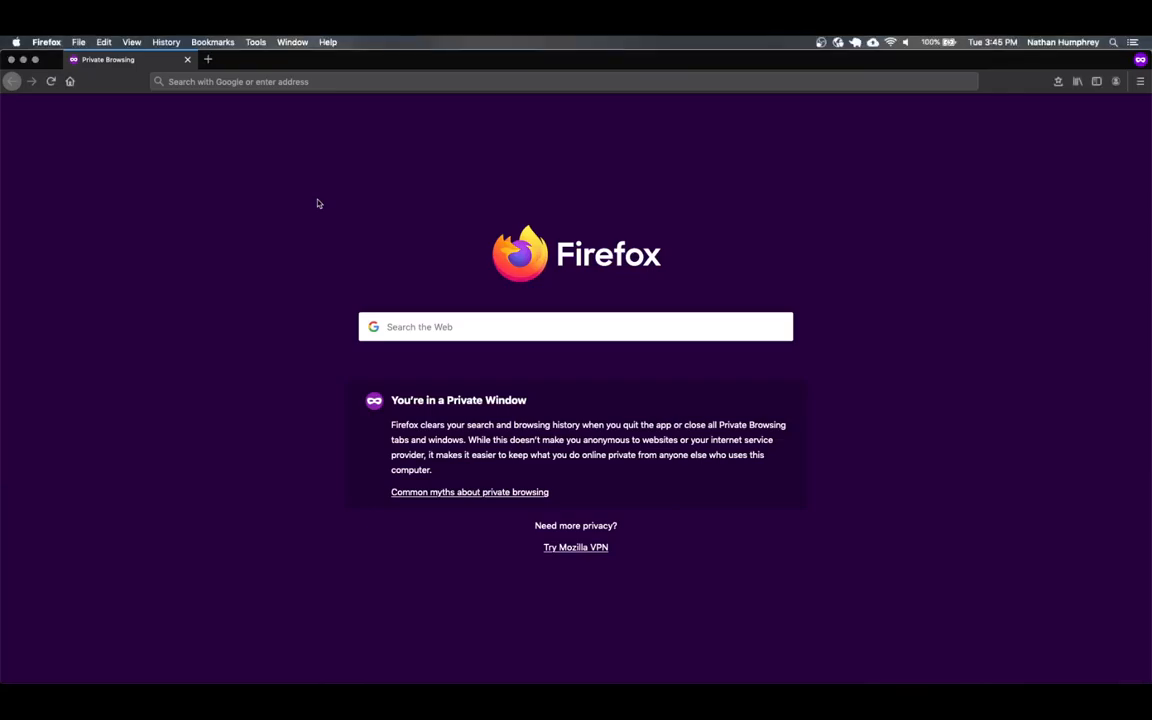
Run a Google search for "crea" from the private-window start page
left_click(576, 326)
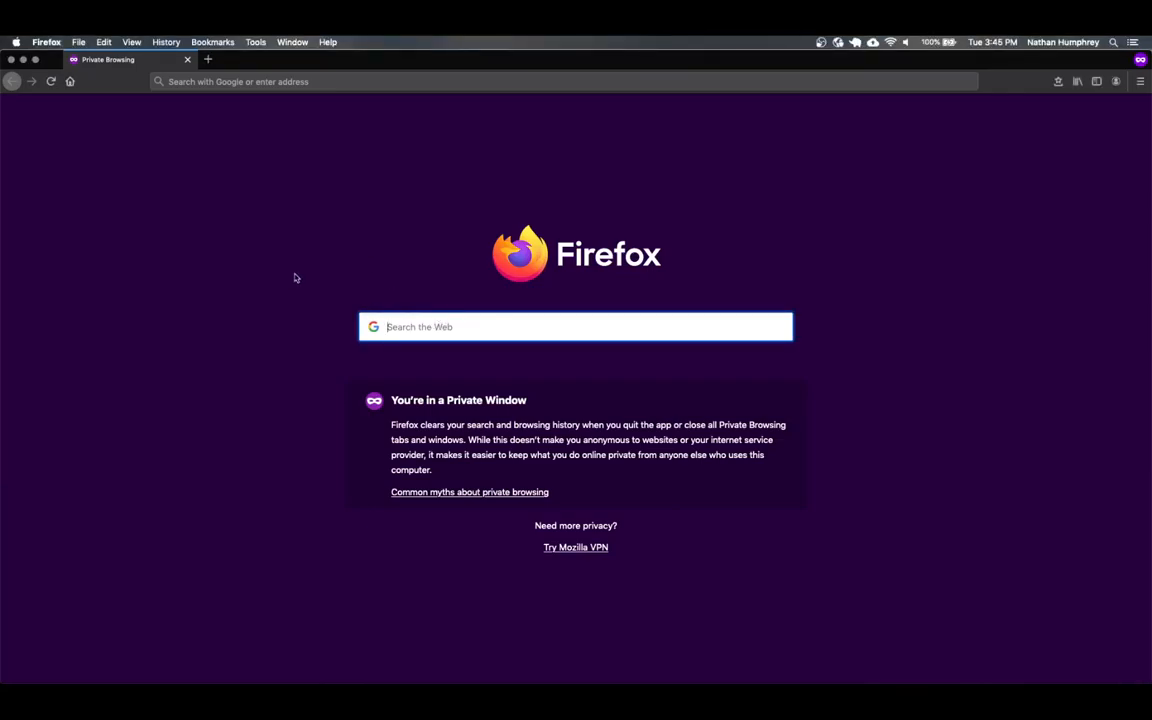
mouse_move(288, 272)
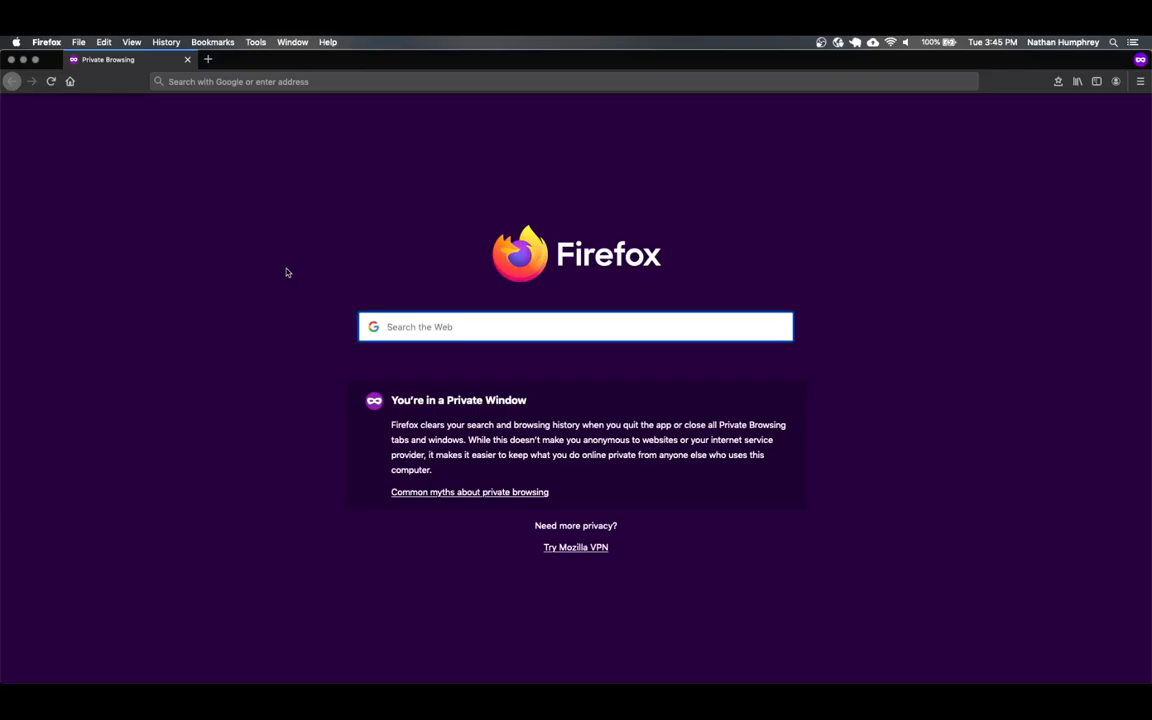
type("crea")
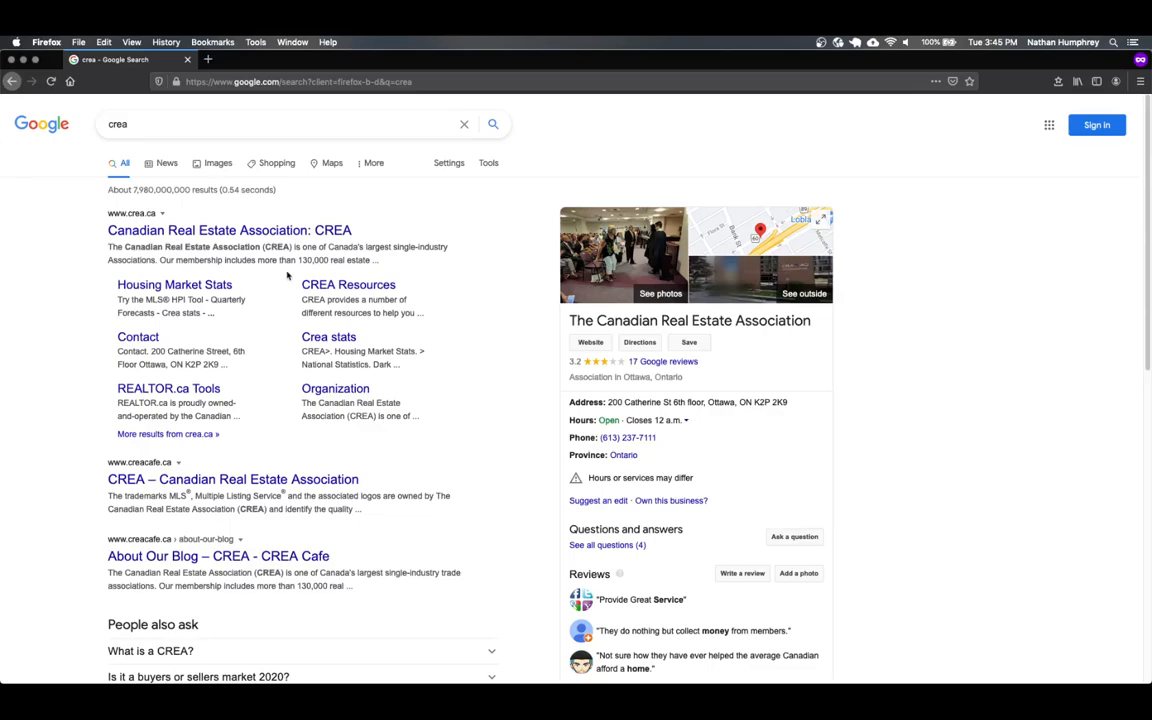
mouse_move(164, 322)
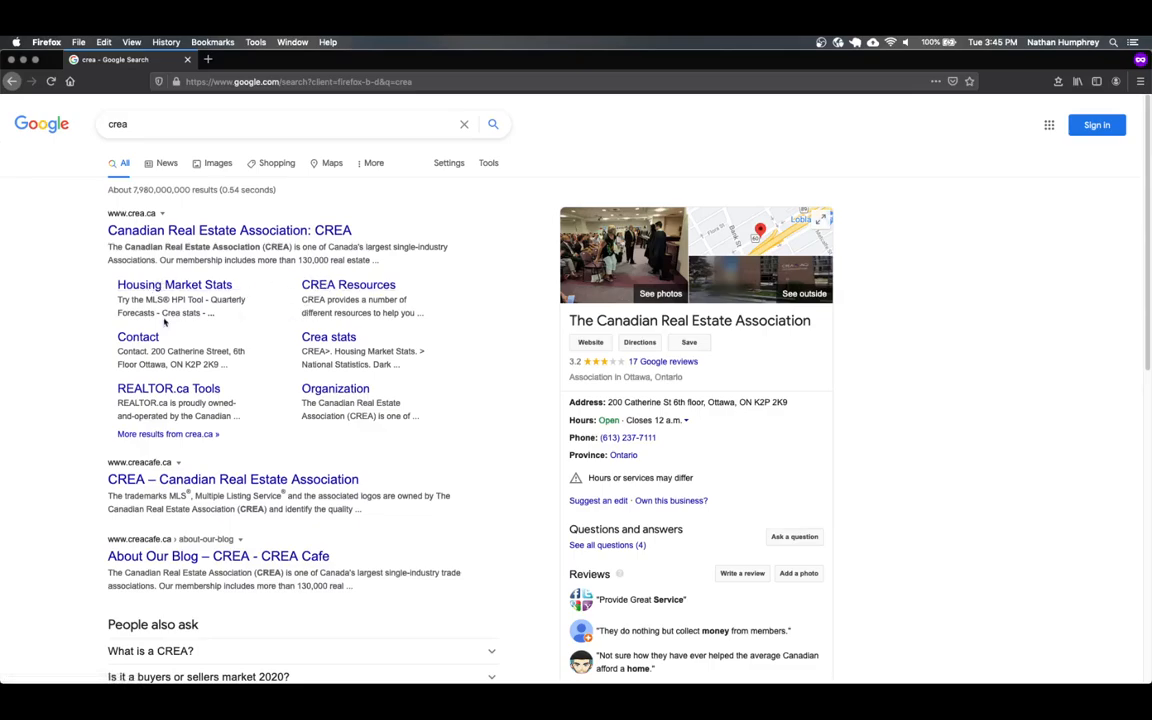
mouse_move(224, 318)
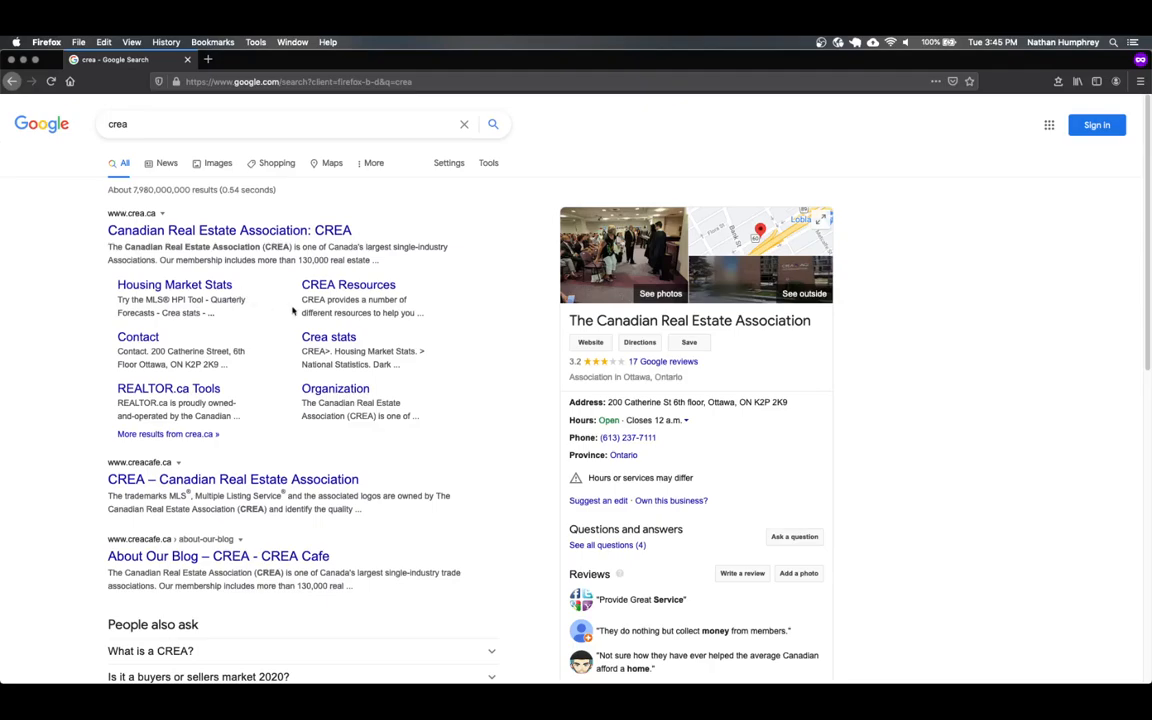
mouse_move(240, 272)
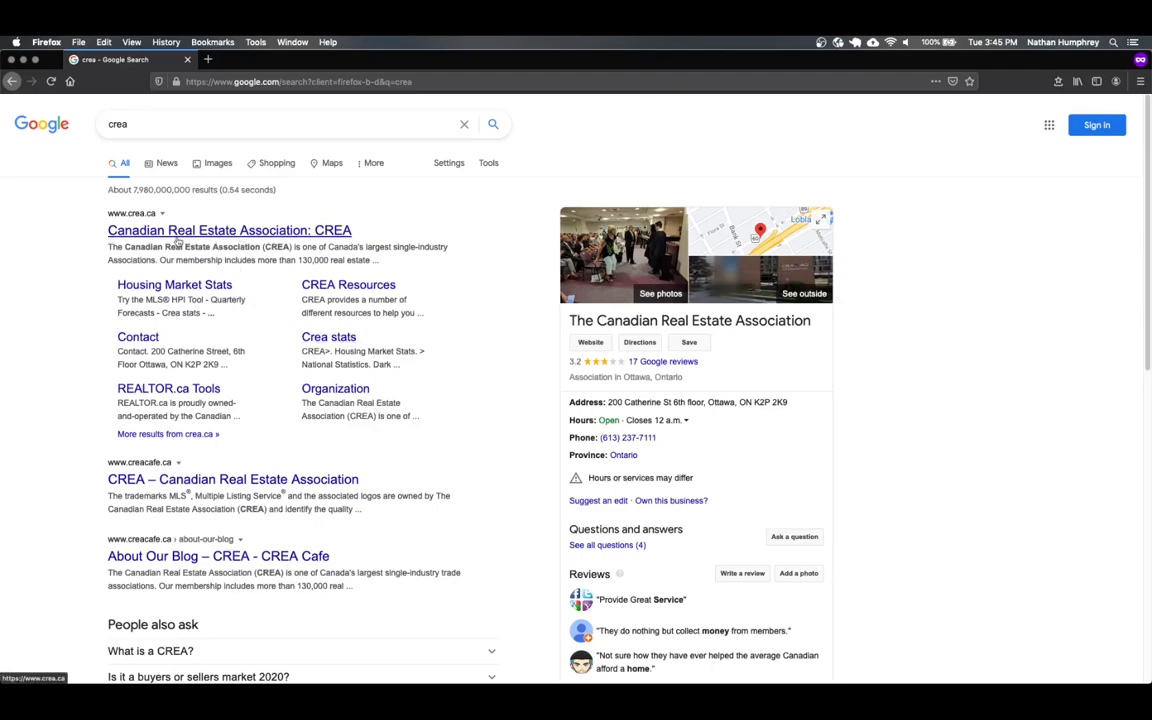
Follow the Canadian Real Estate Association result to crea.ca
left_click(228, 230)
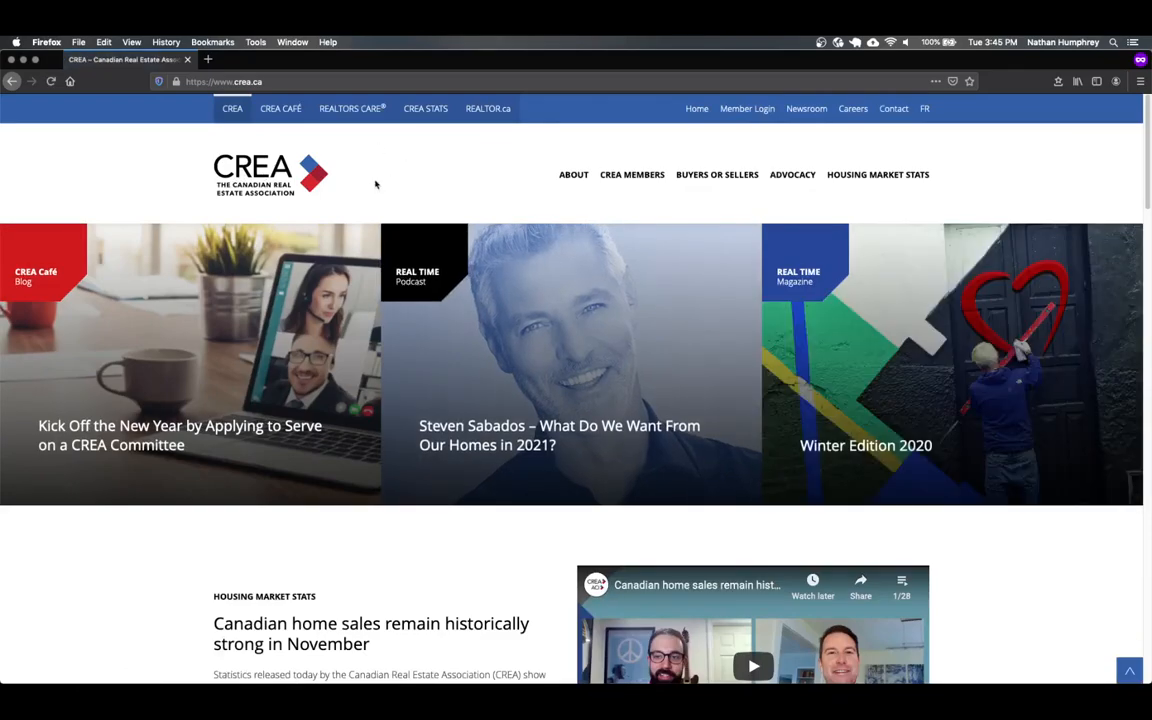
mouse_move(372, 184)
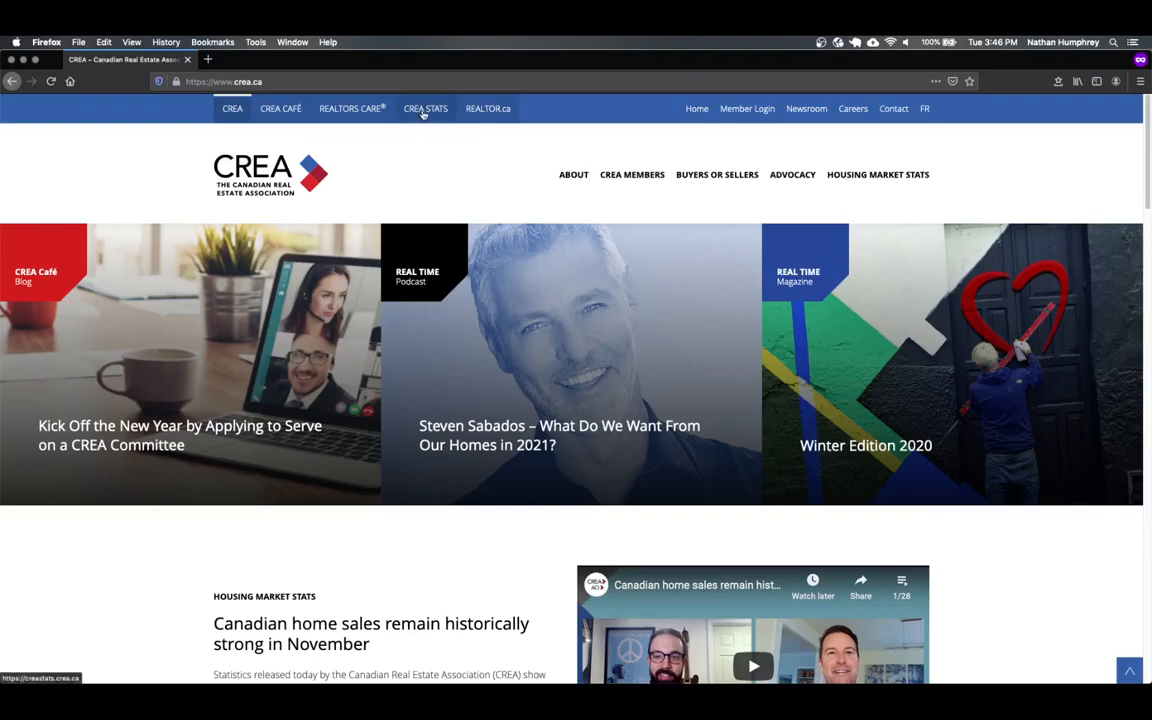
mouse_move(428, 122)
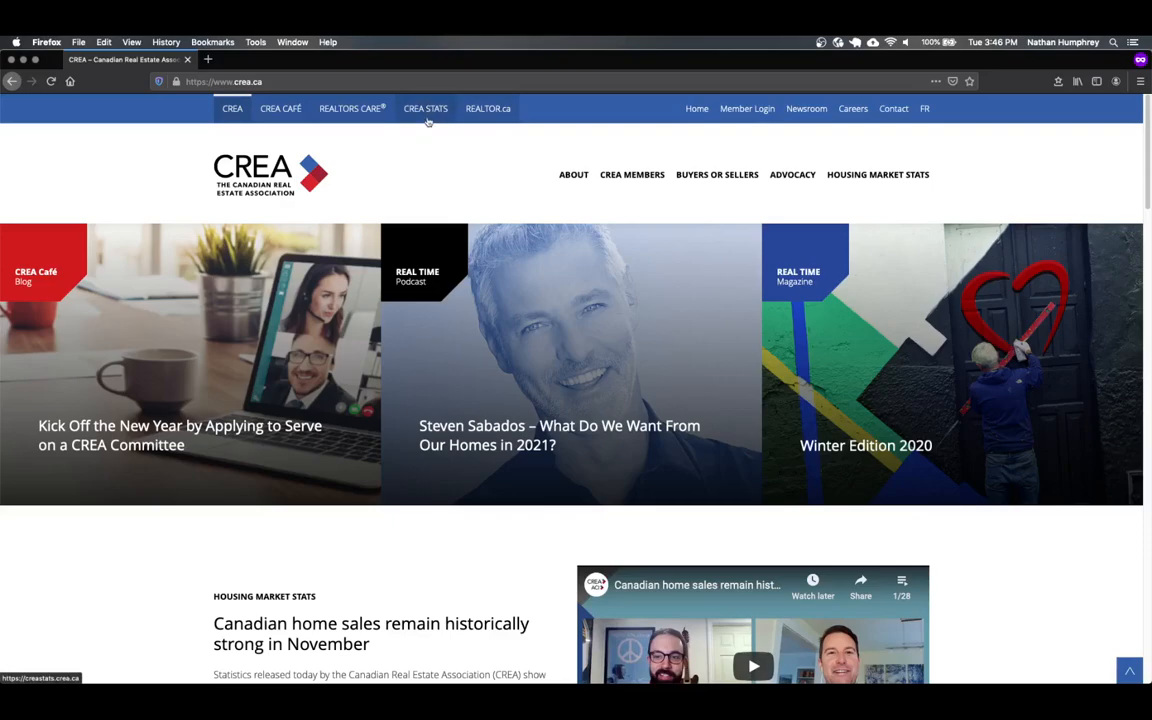
Go to CREA Stats and its National Statistics release for November 2020
left_click(424, 108)
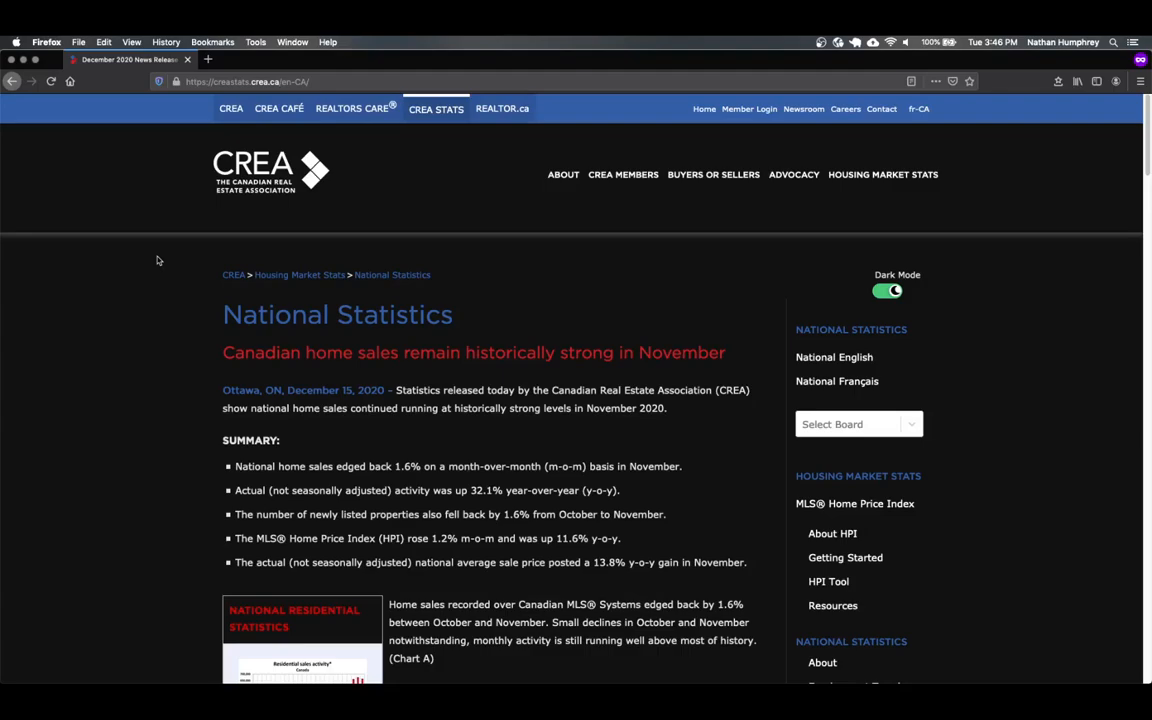
mouse_move(432, 374)
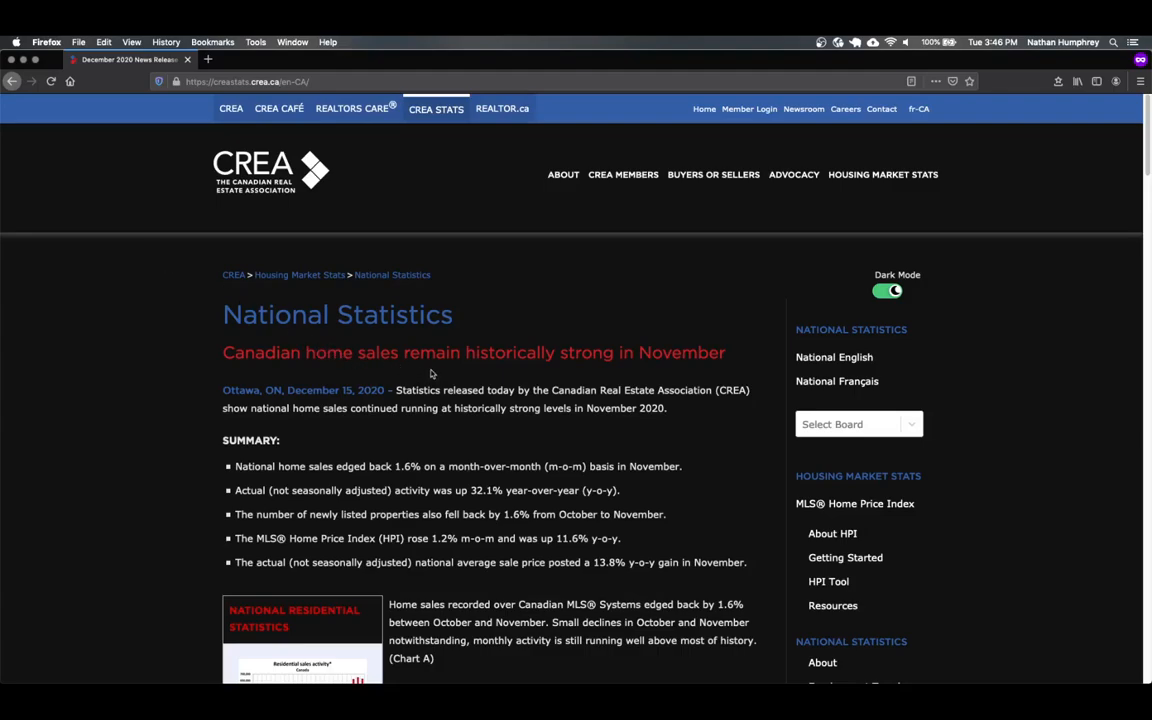
mouse_move(428, 412)
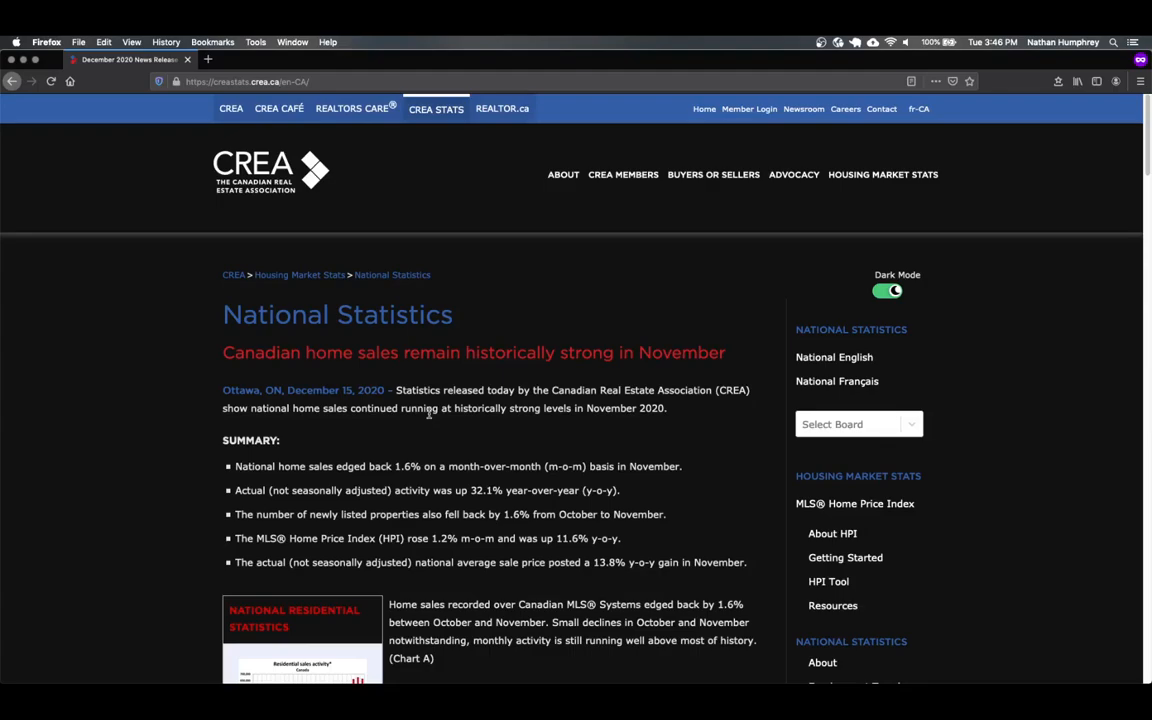
Reach the MLS HPI Excel data download link and follow it to the Terms of Use page
scroll("down", 3)
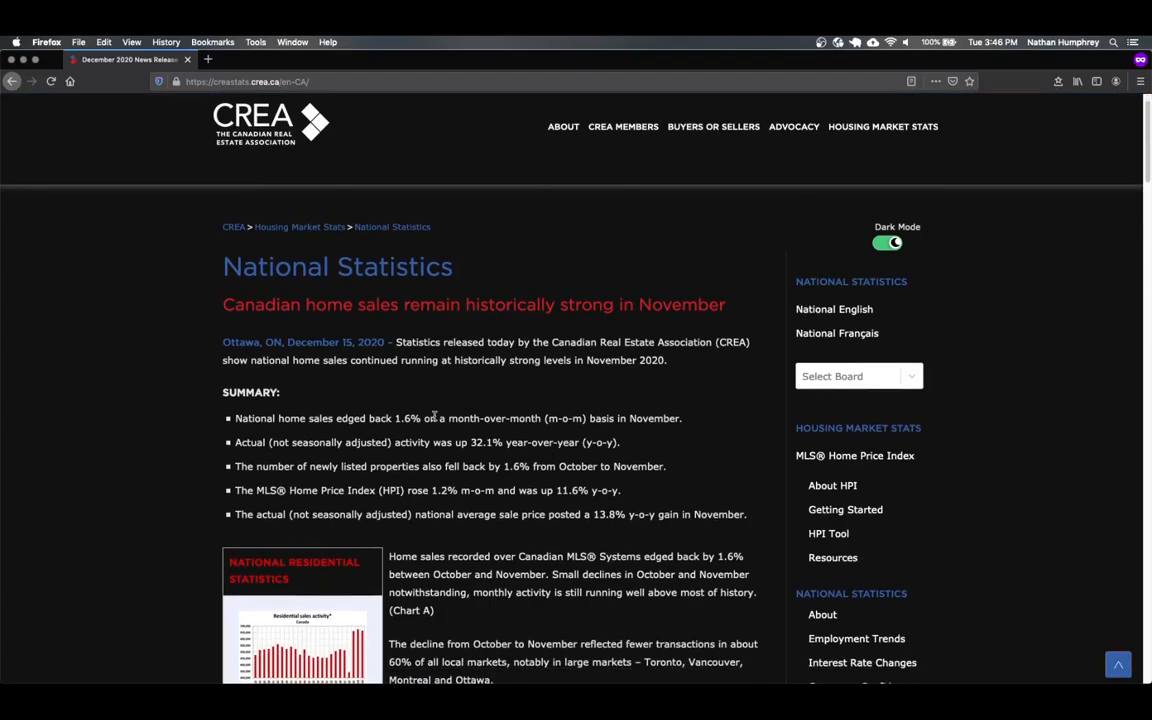
scroll("down", 3)
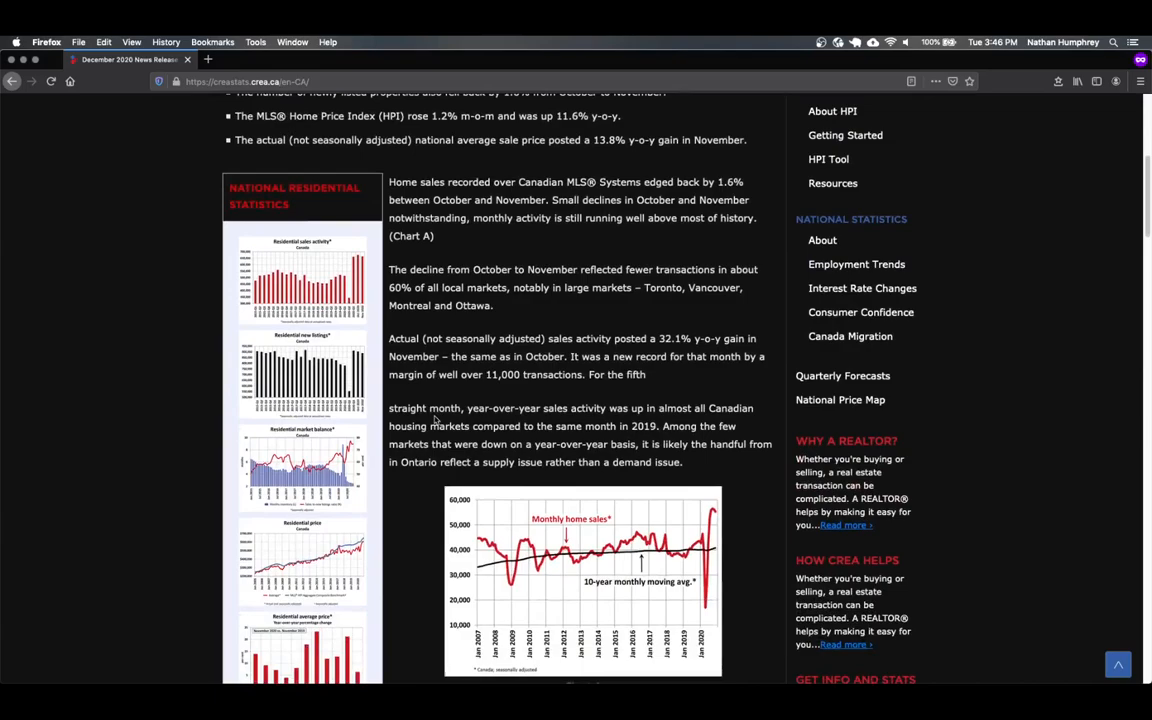
scroll("down", 3)
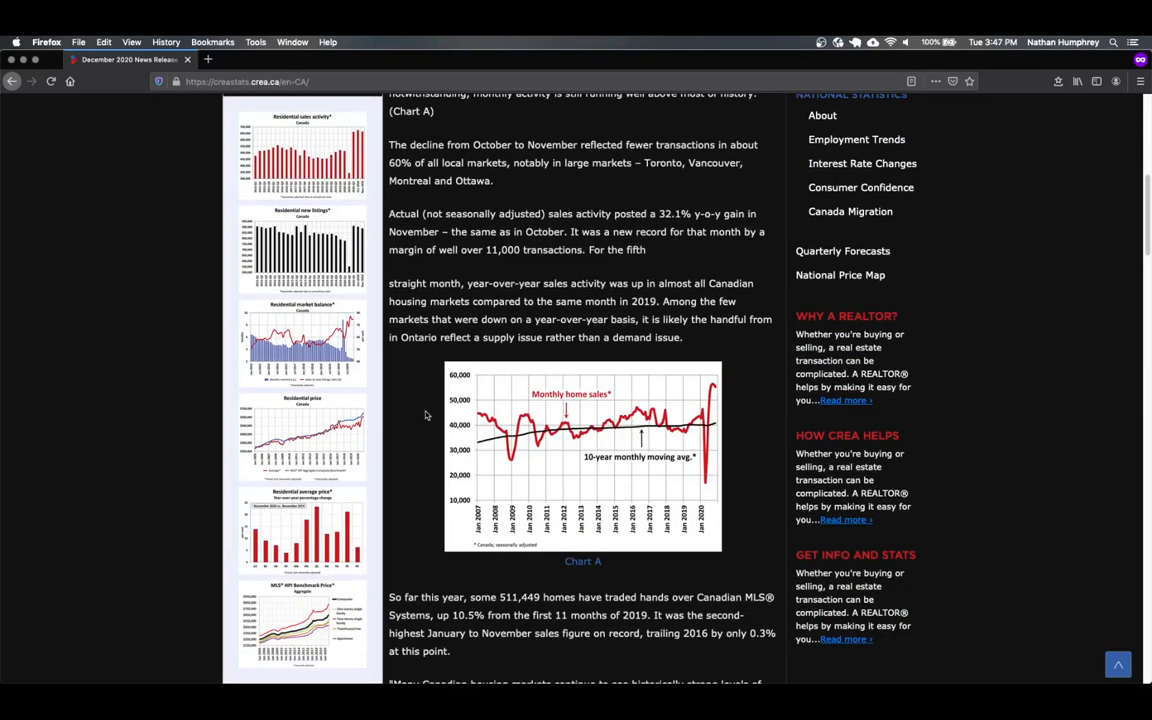
mouse_move(428, 410)
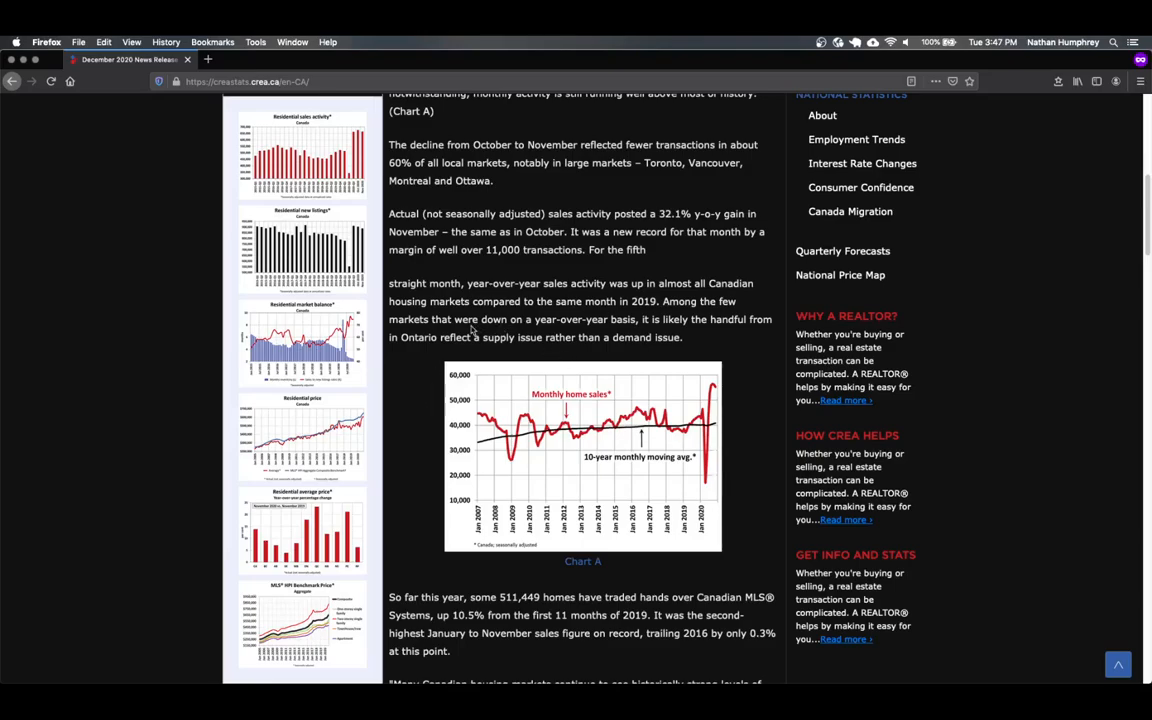
mouse_move(440, 492)
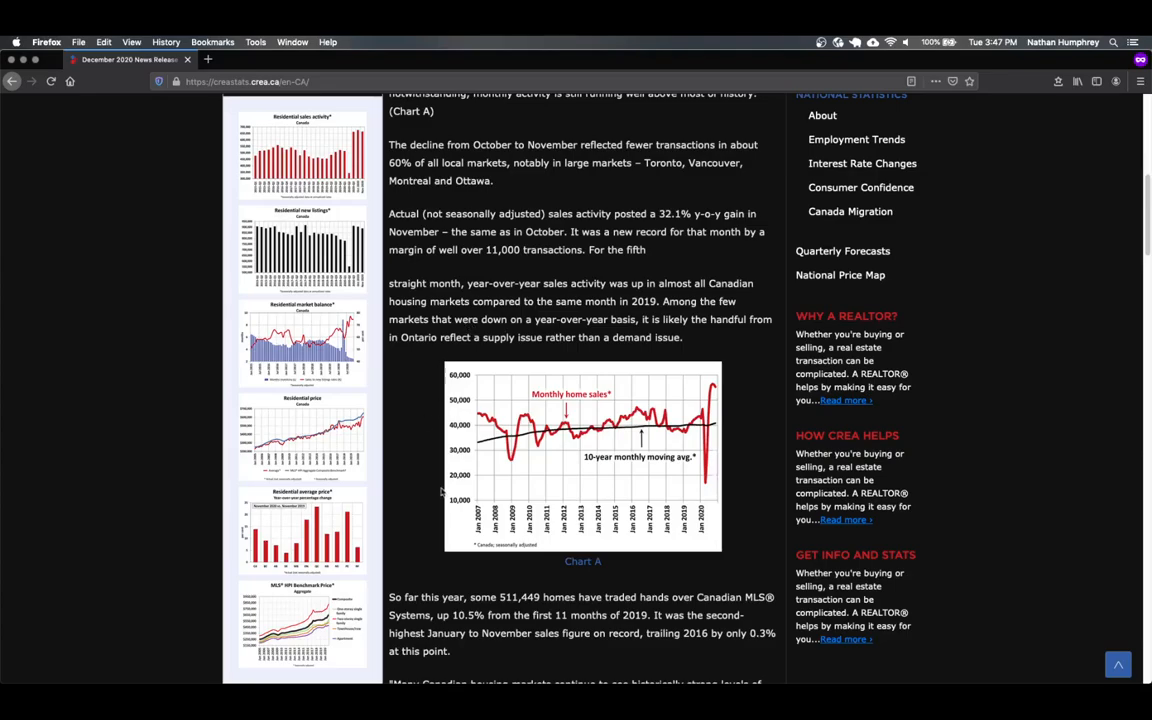
mouse_move(640, 464)
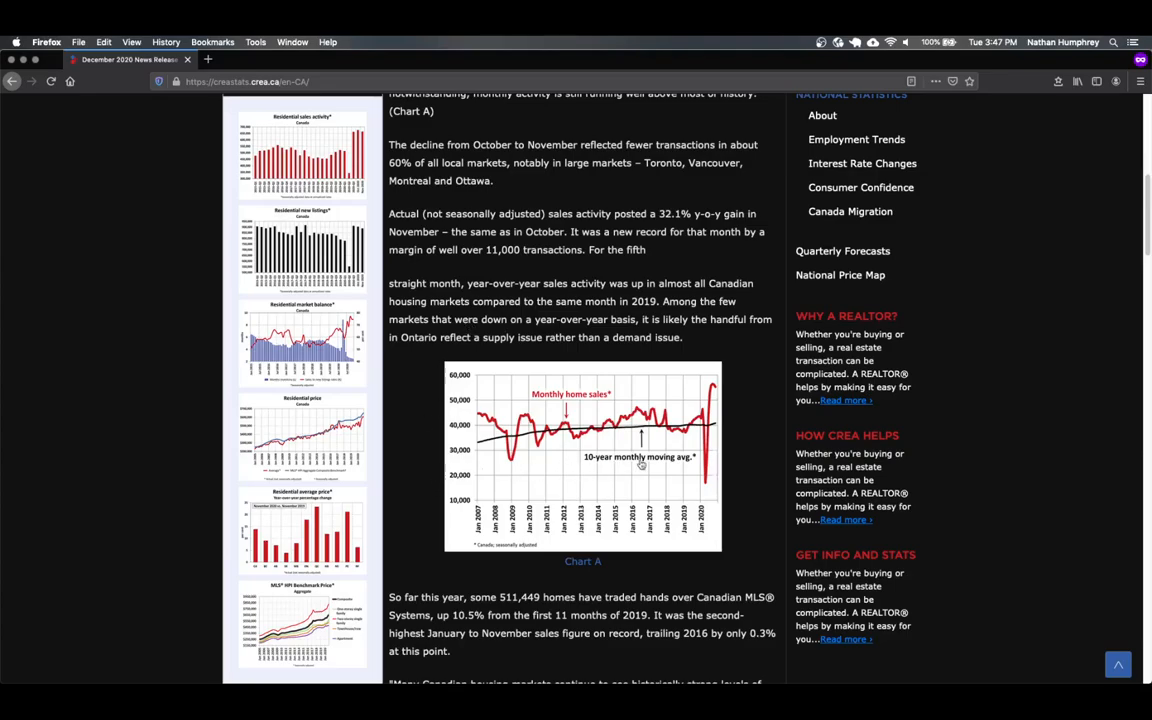
mouse_move(410, 422)
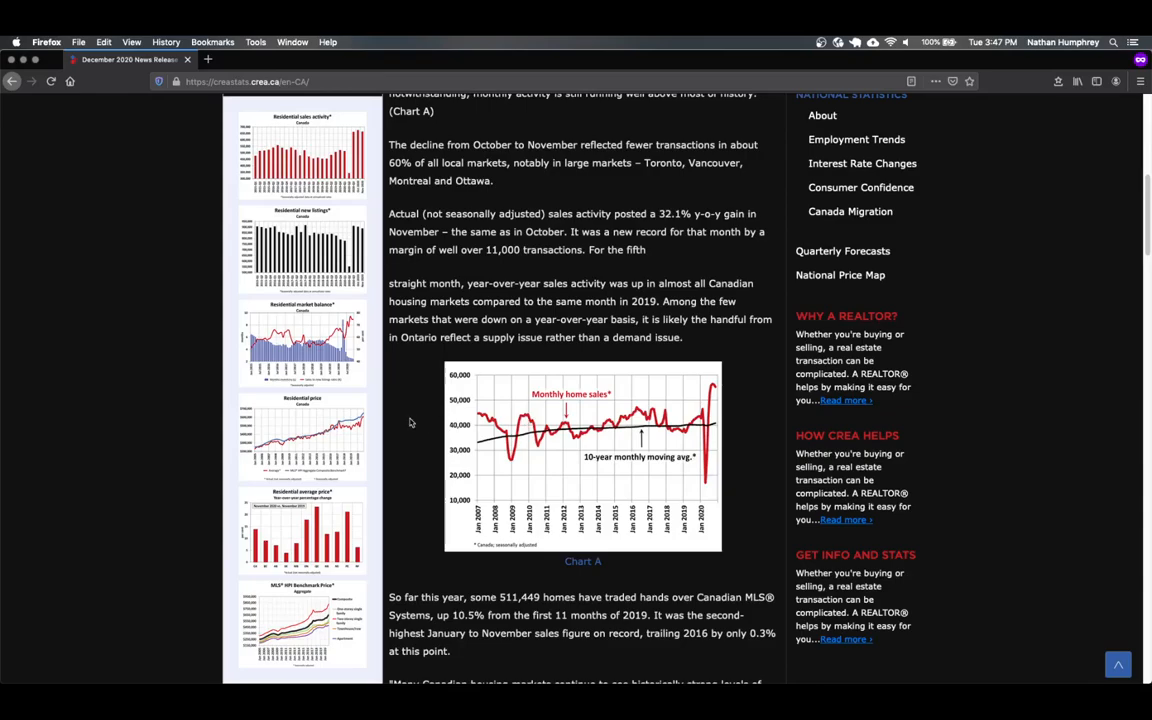
scroll("down", 3)
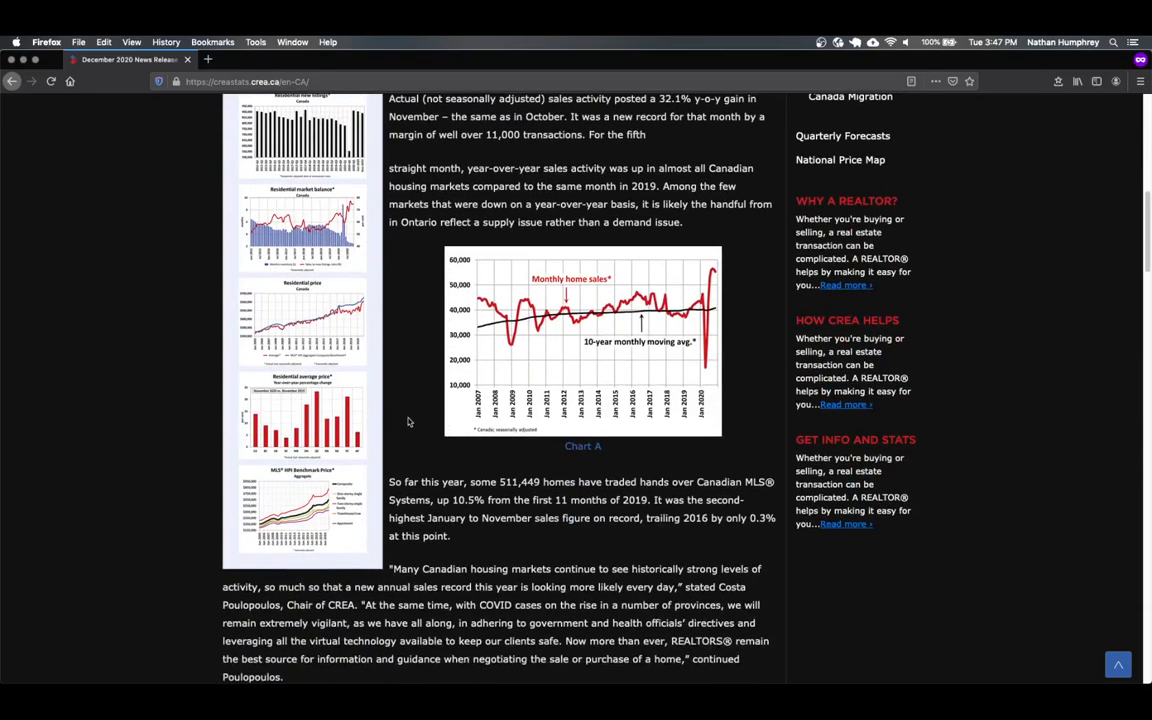
scroll("down", 3)
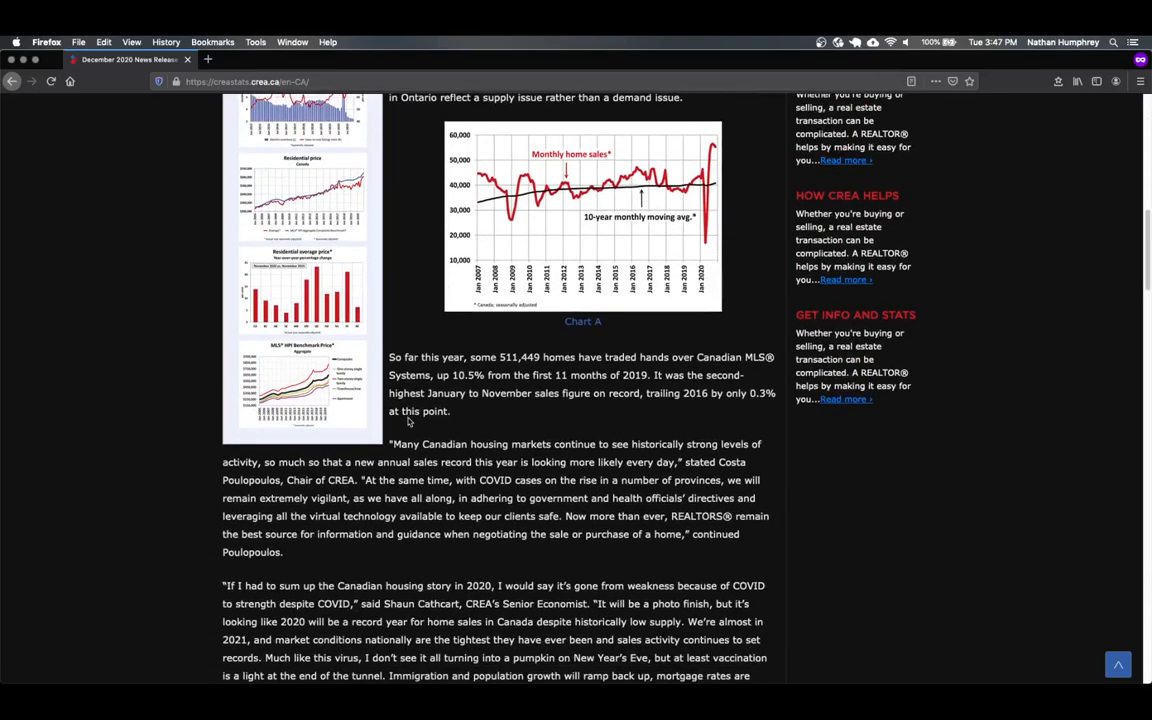
scroll("down", 3)
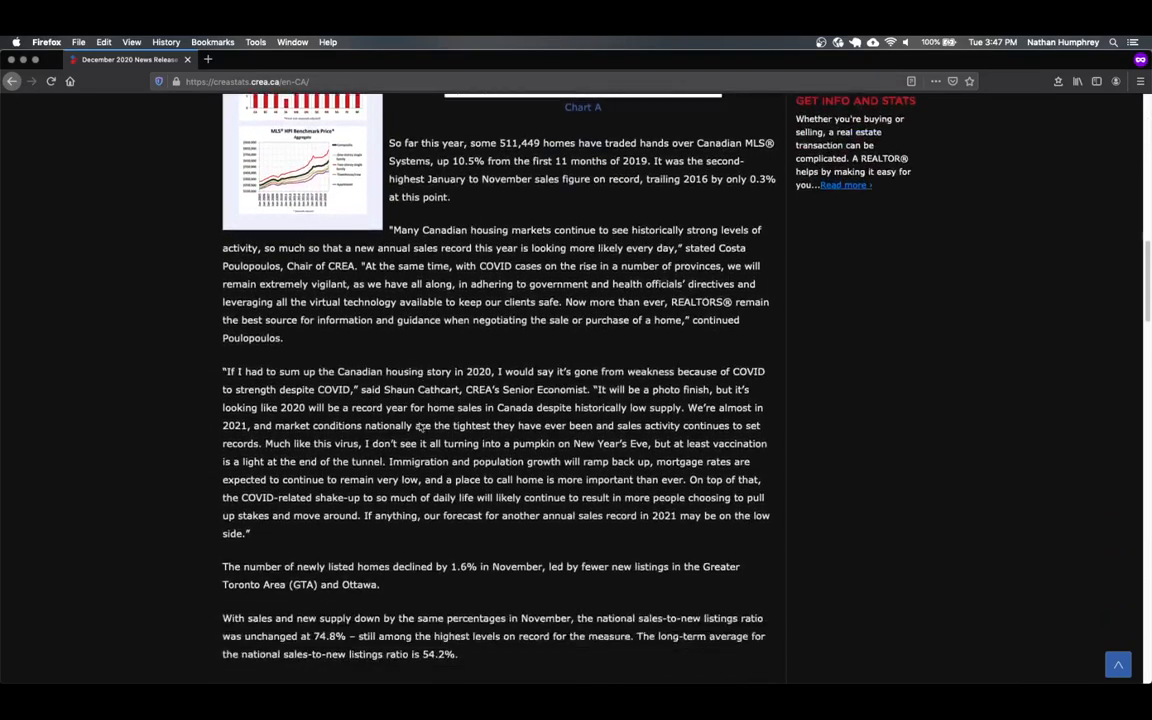
scroll("down", 3)
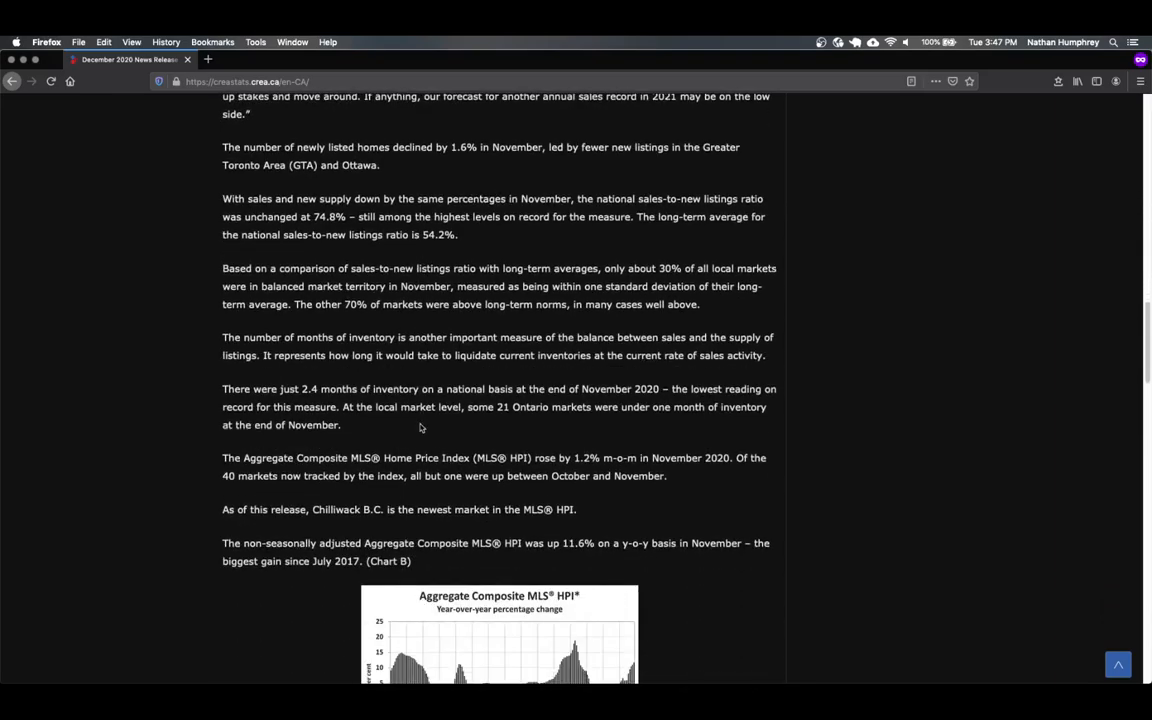
scroll("down", 3)
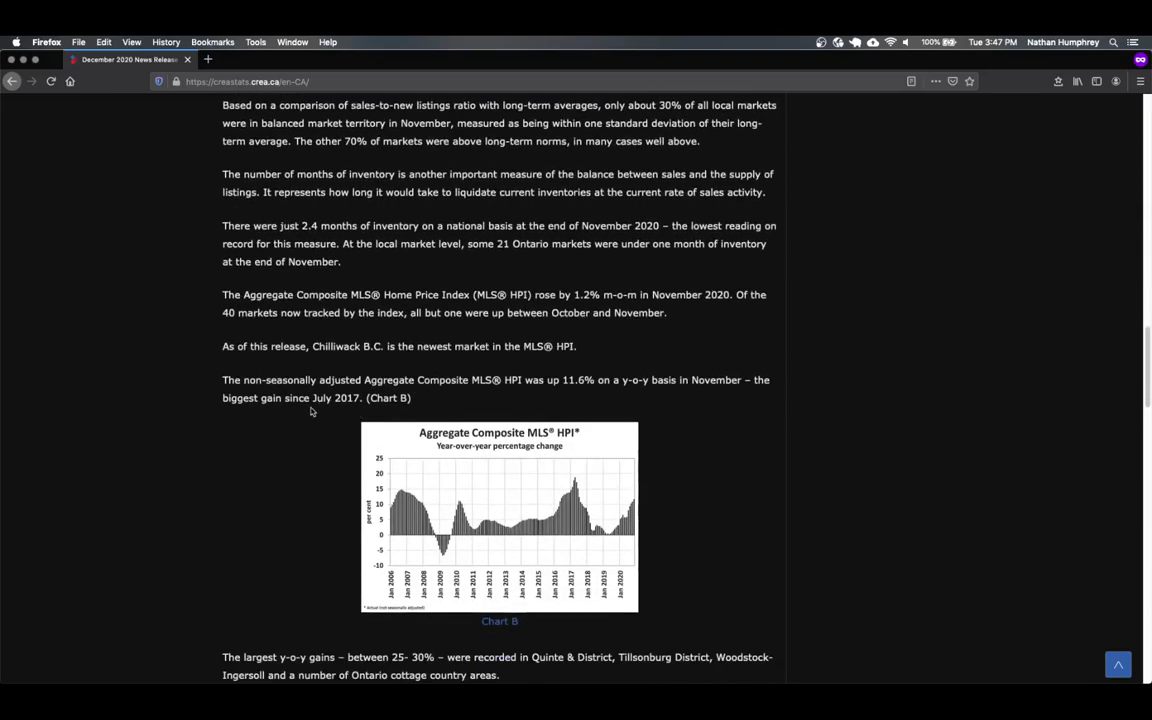
scroll("down", 3)
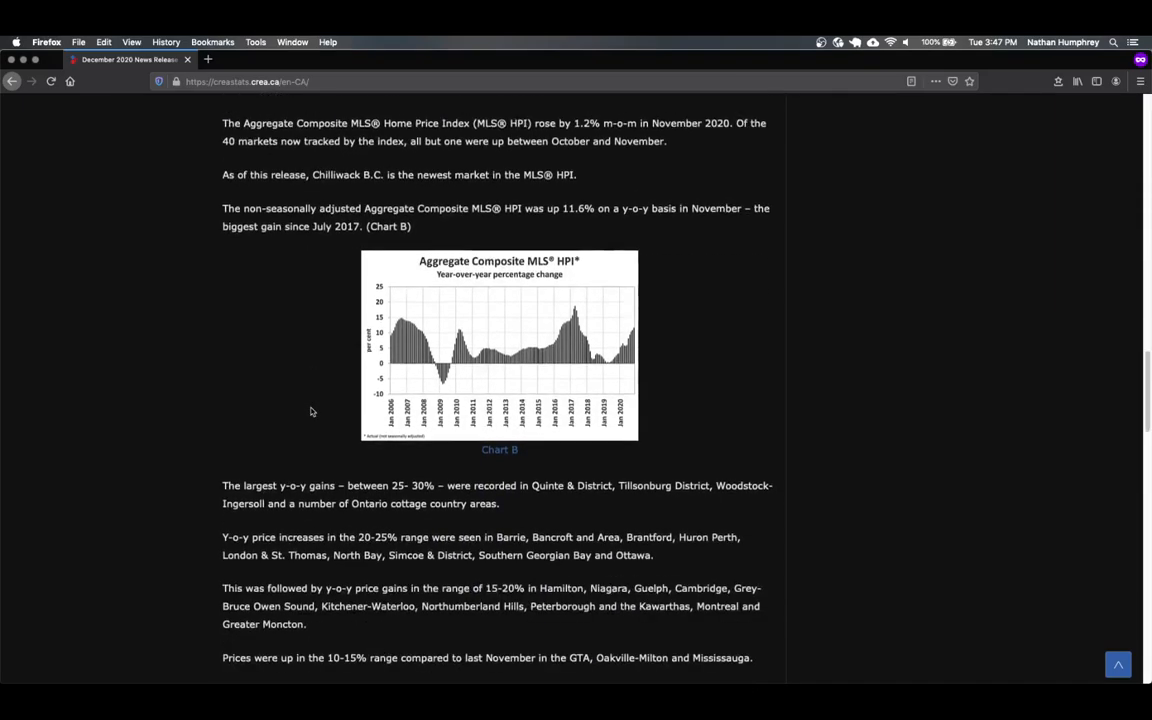
scroll("down", 3)
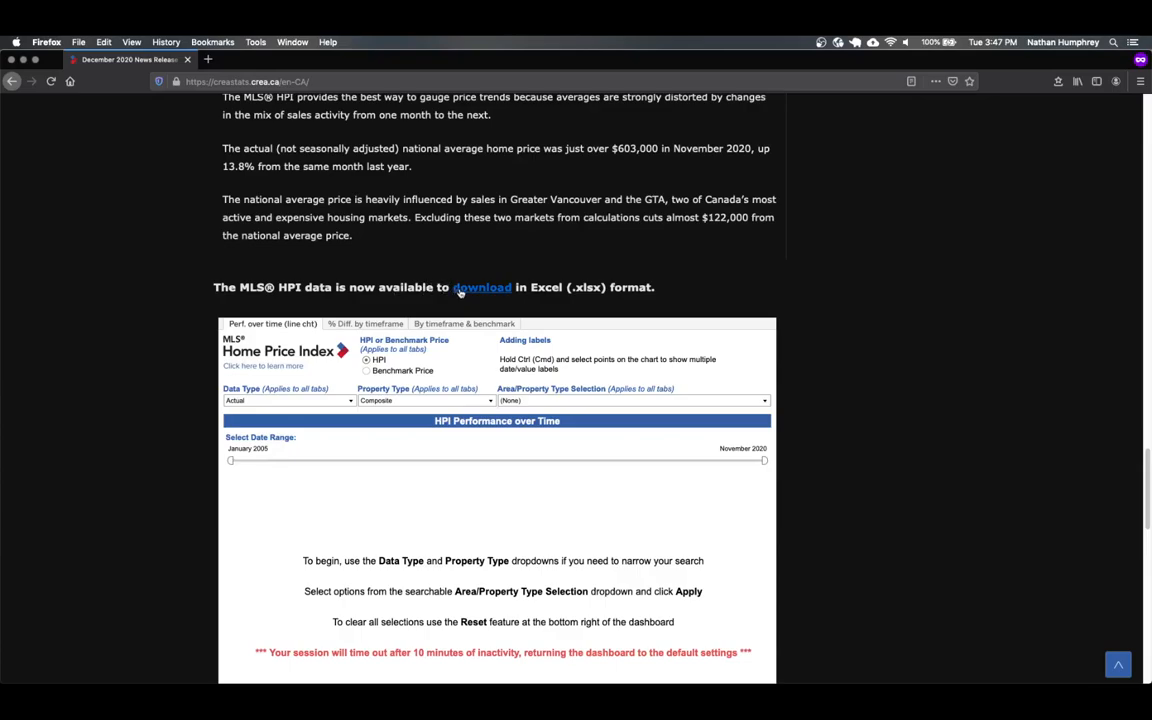
mouse_move(484, 288)
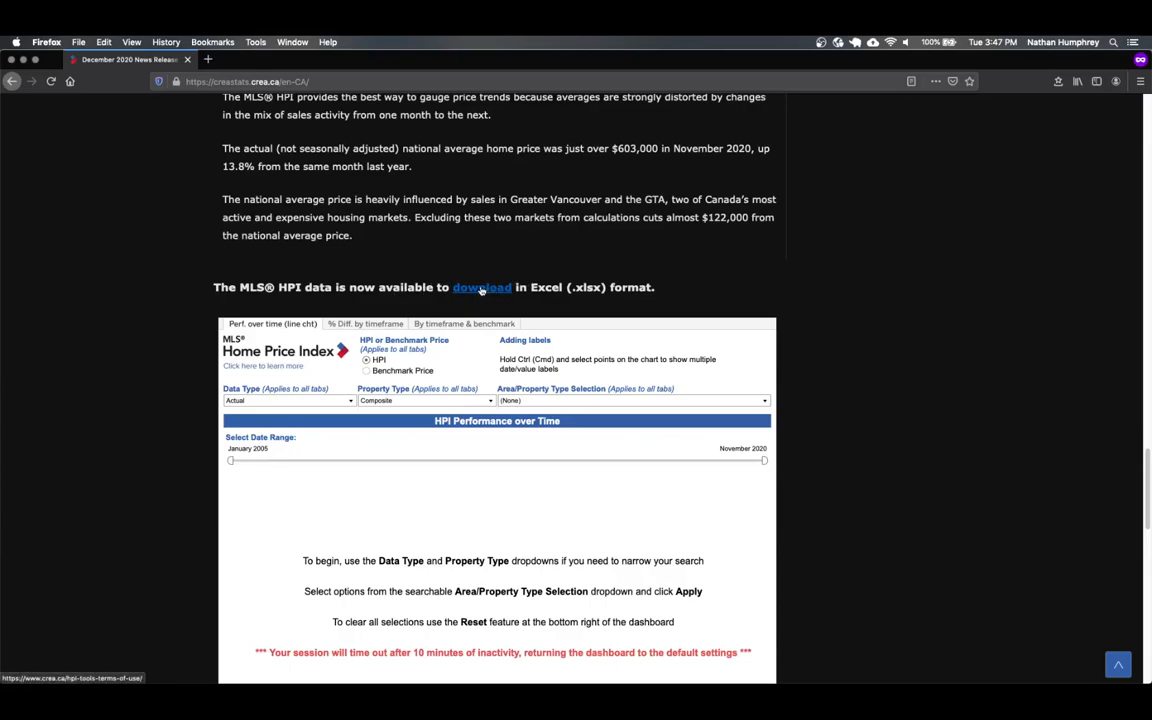
left_click(480, 288)
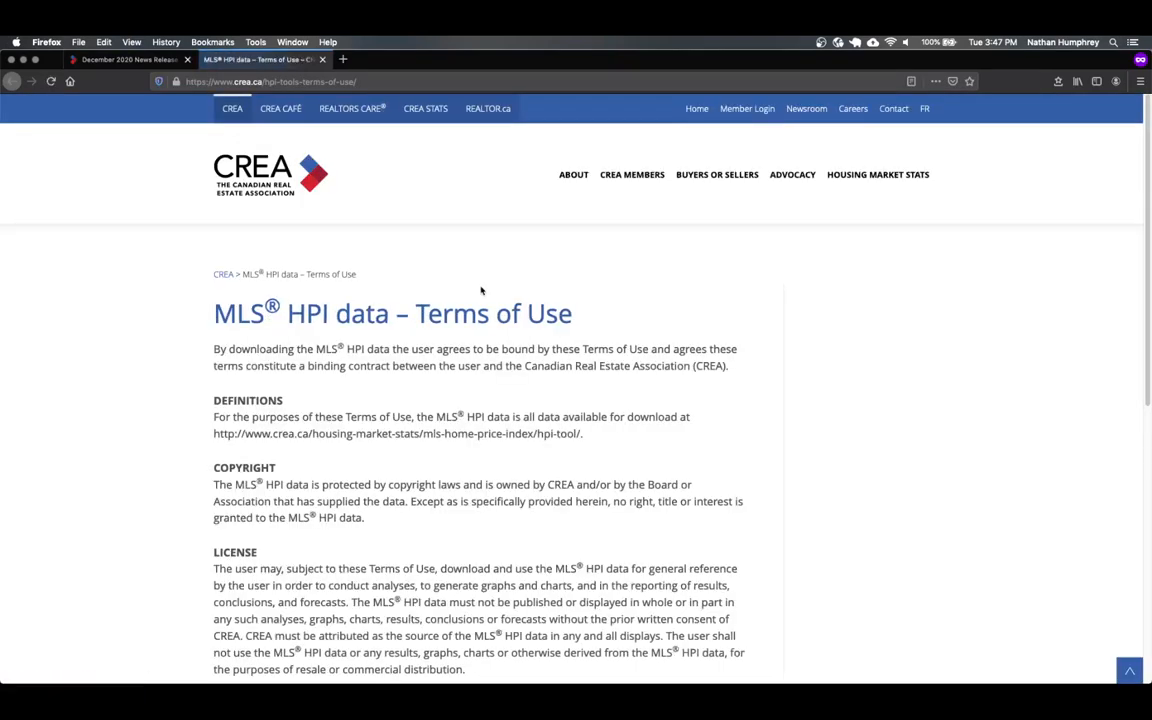
mouse_move(436, 342)
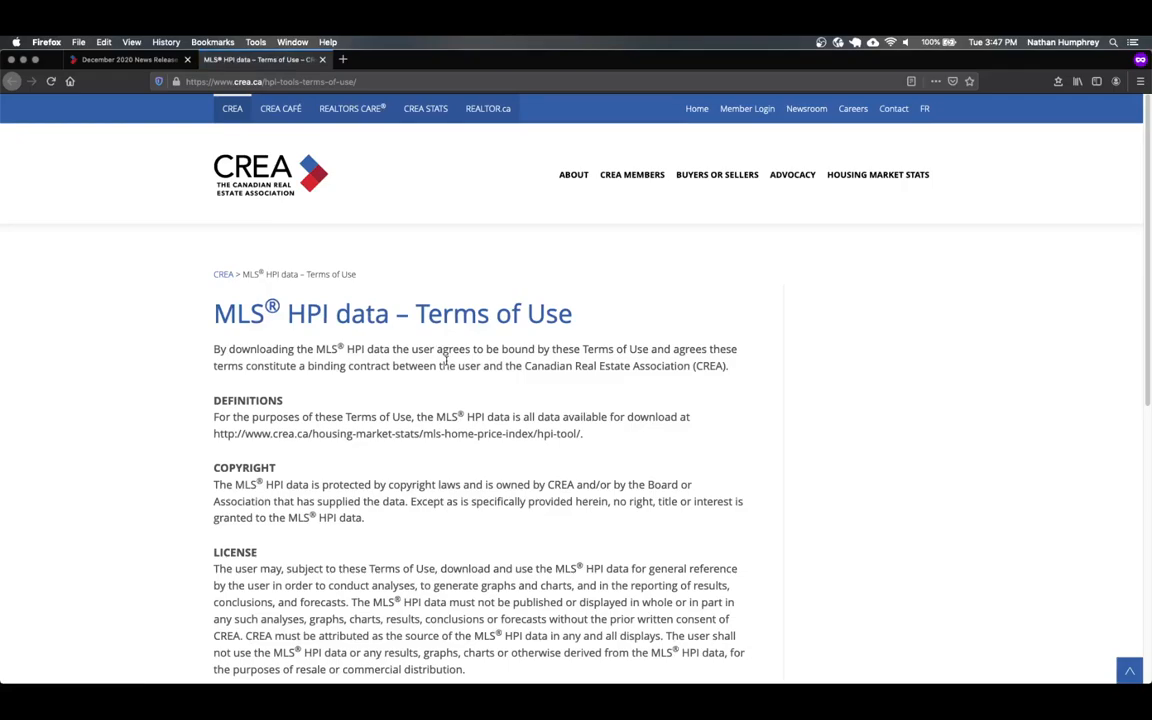
Move to the bottom of the Terms of Use page where Accept and Decline appear
scroll("down", 3)
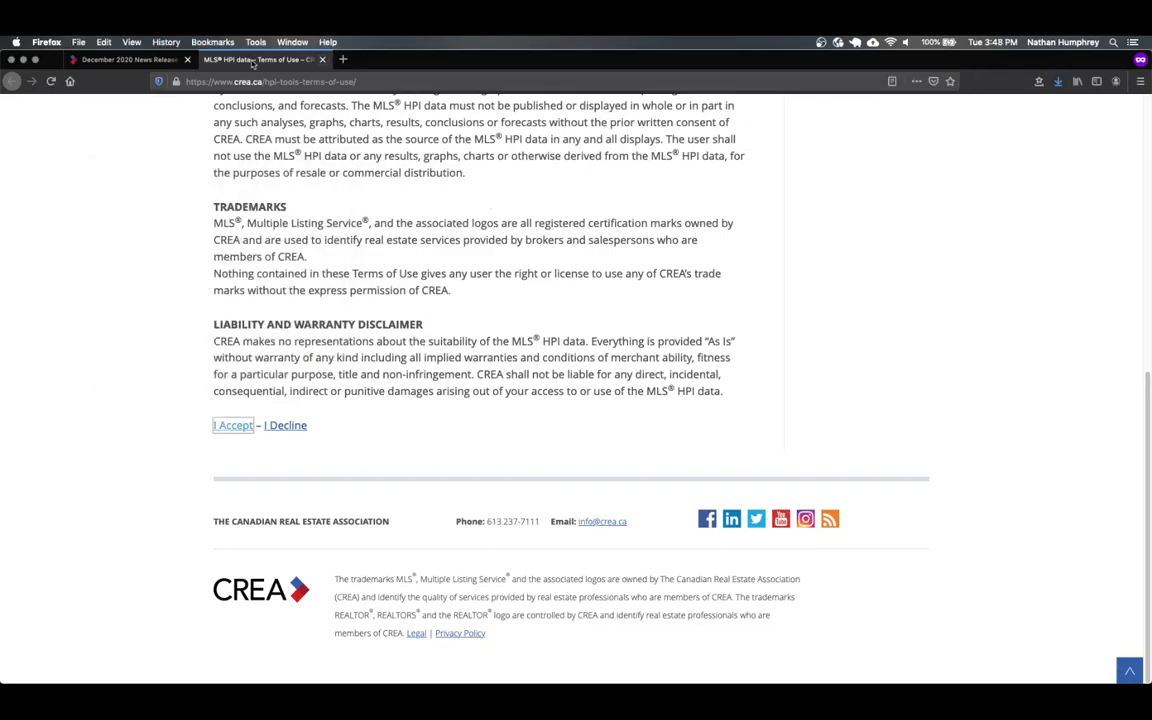
mouse_move(440, 68)
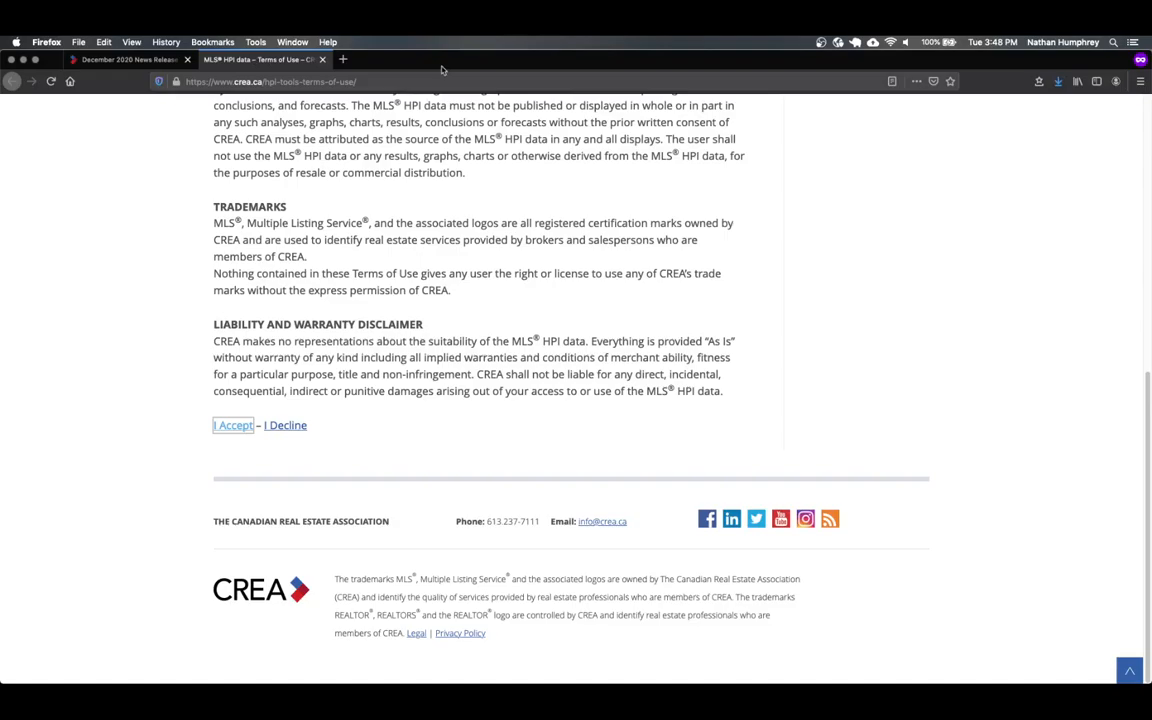
mouse_move(442, 62)
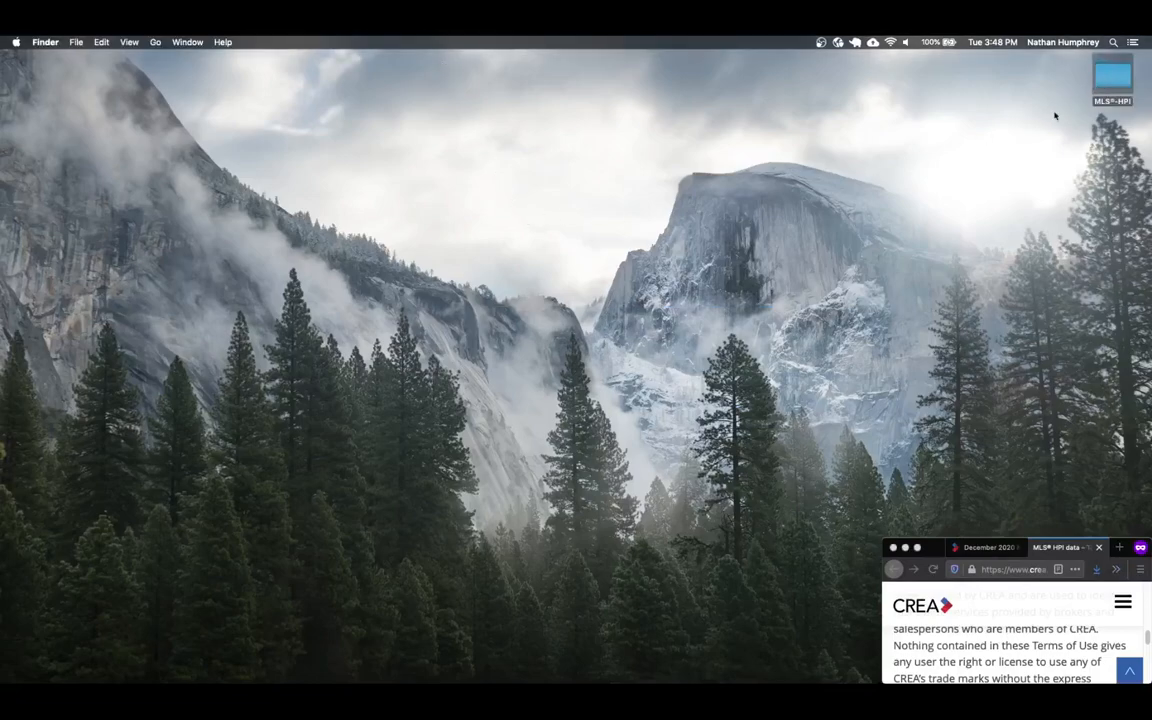
mouse_move(1016, 98)
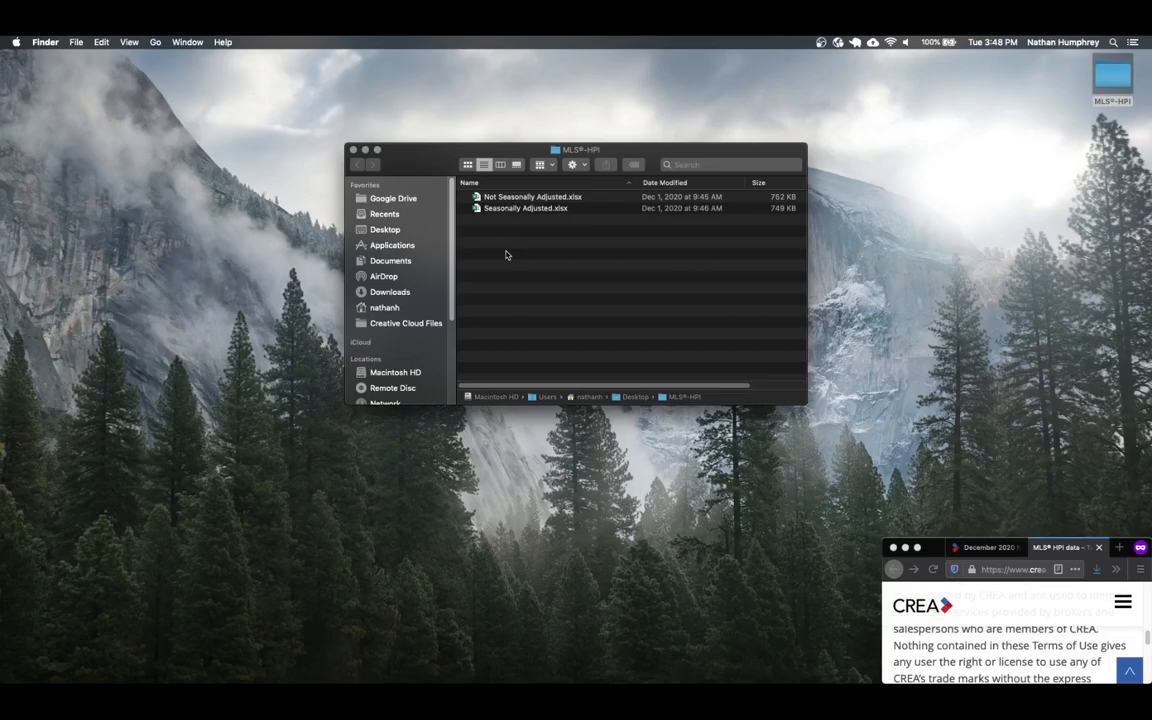
mouse_move(516, 234)
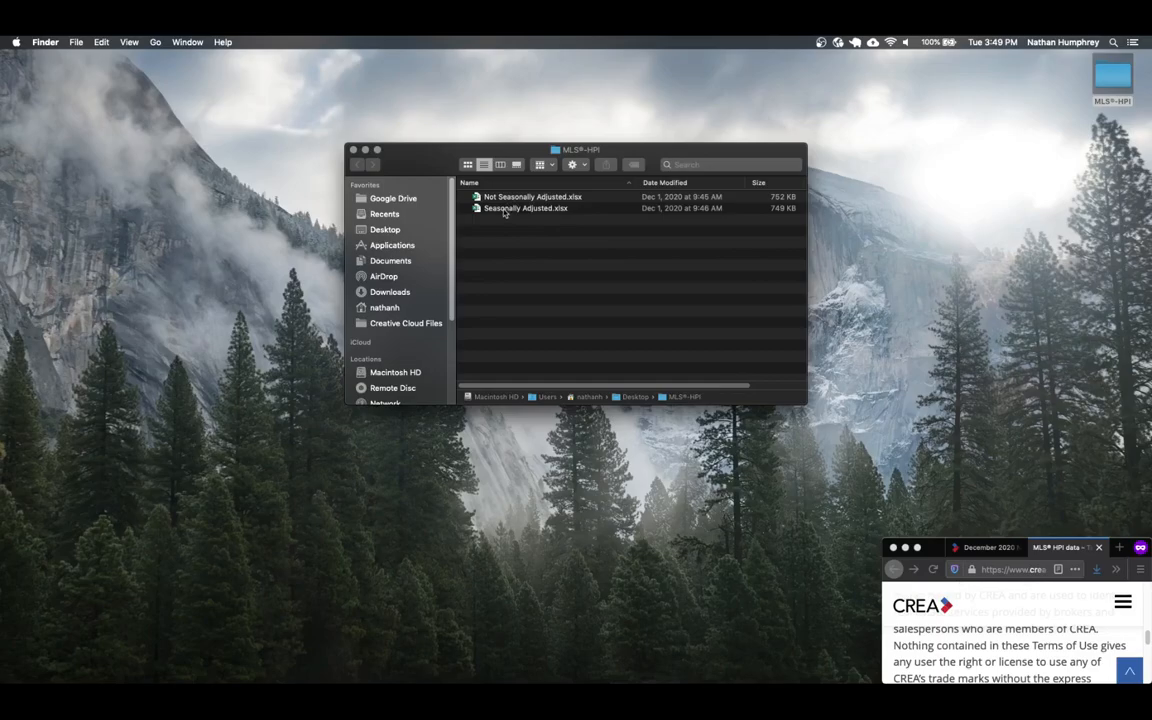
mouse_move(510, 212)
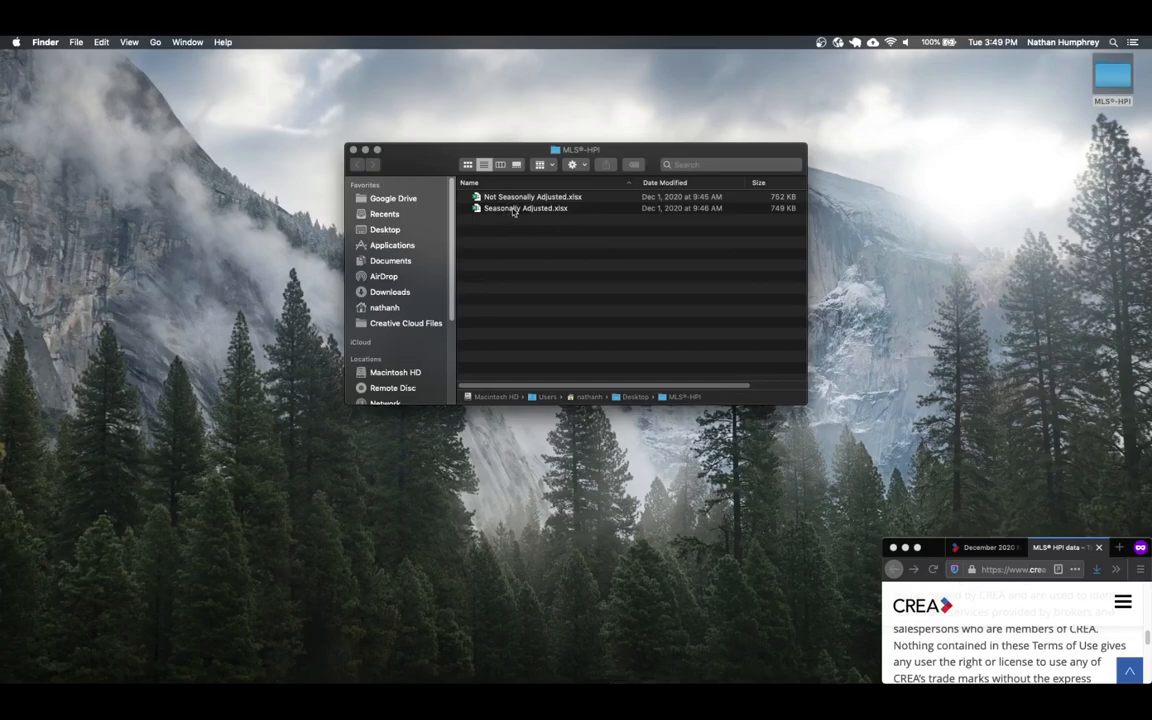
Launch Seasonally Adjusted.xlsx from the downloaded MLS HPI folder
double_click(526, 208)
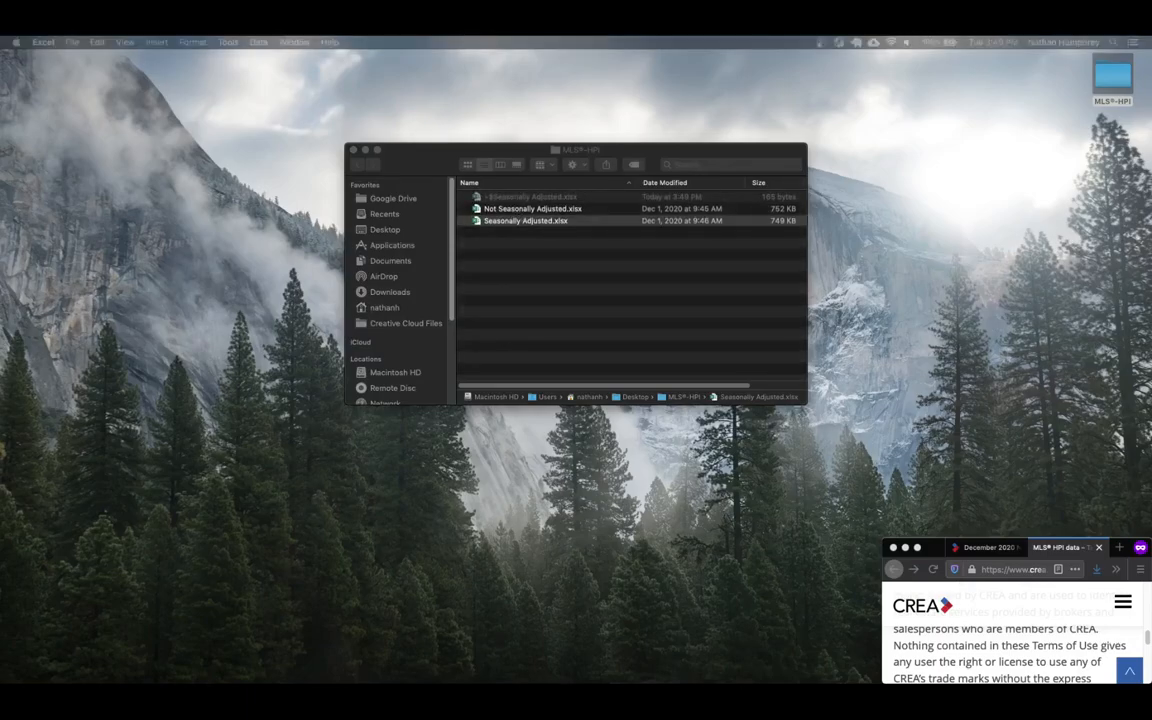
Load the Seasonally Adjusted workbook in Excel with its regional data sheets
double_click(524, 220)
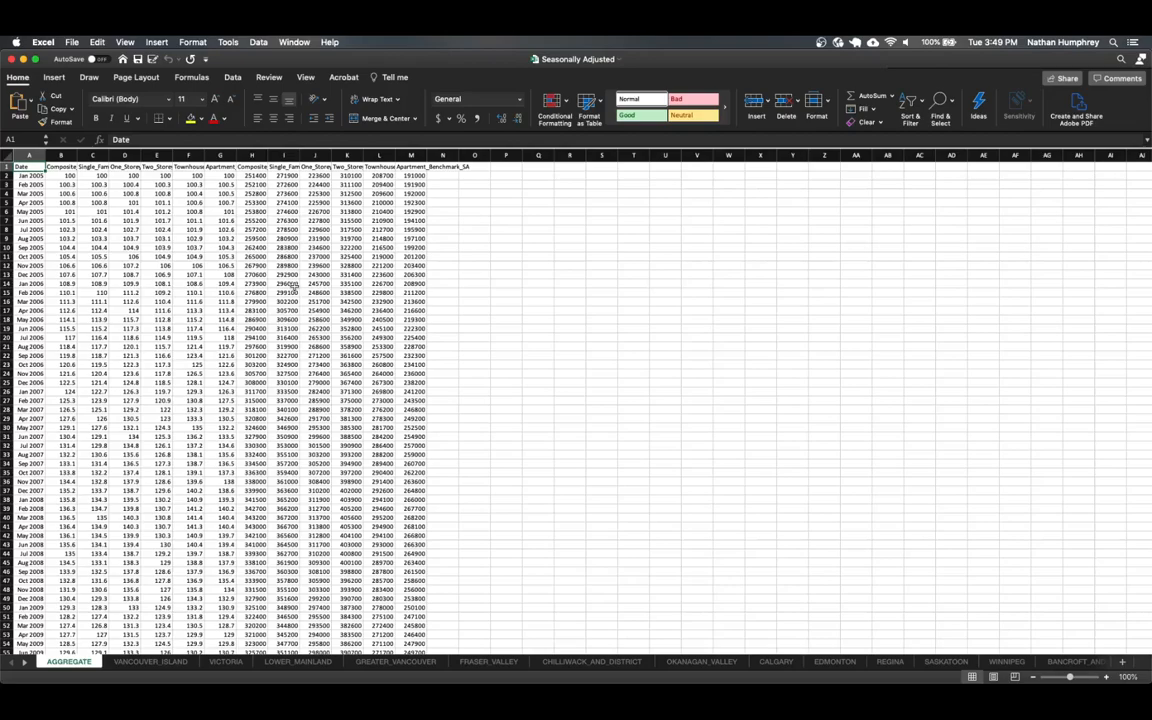
mouse_move(196, 472)
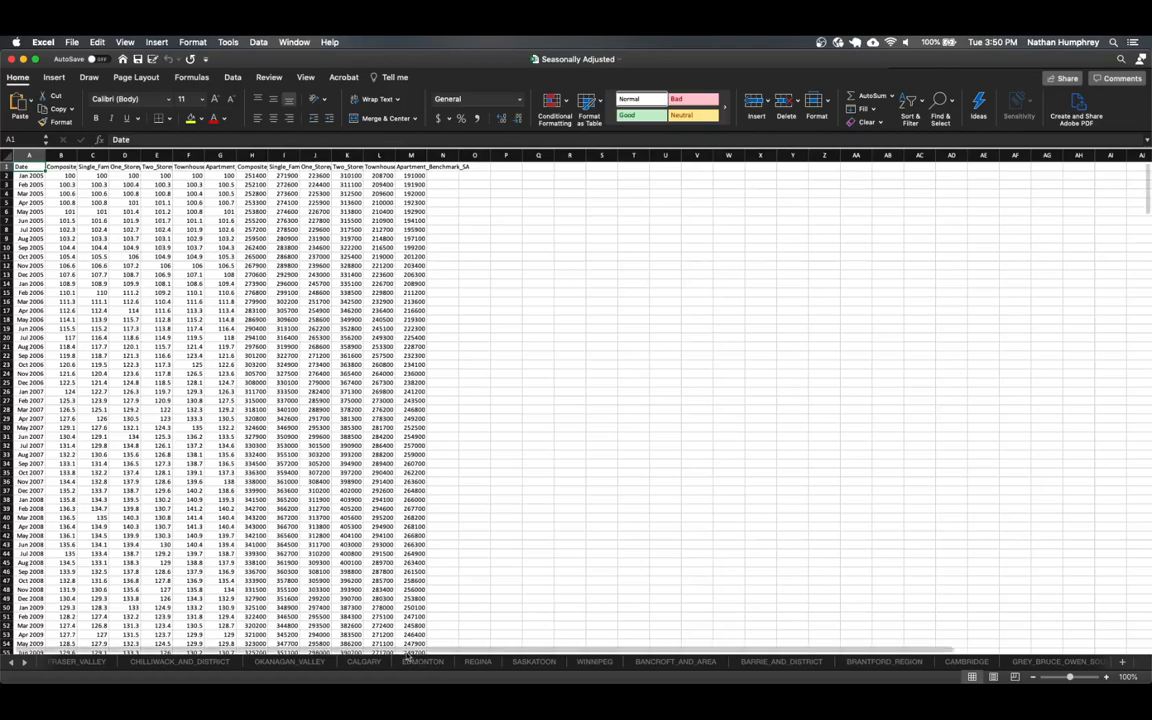
Show the EDMONTON sheet with its HPI and benchmark price columns readable
left_click(424, 660)
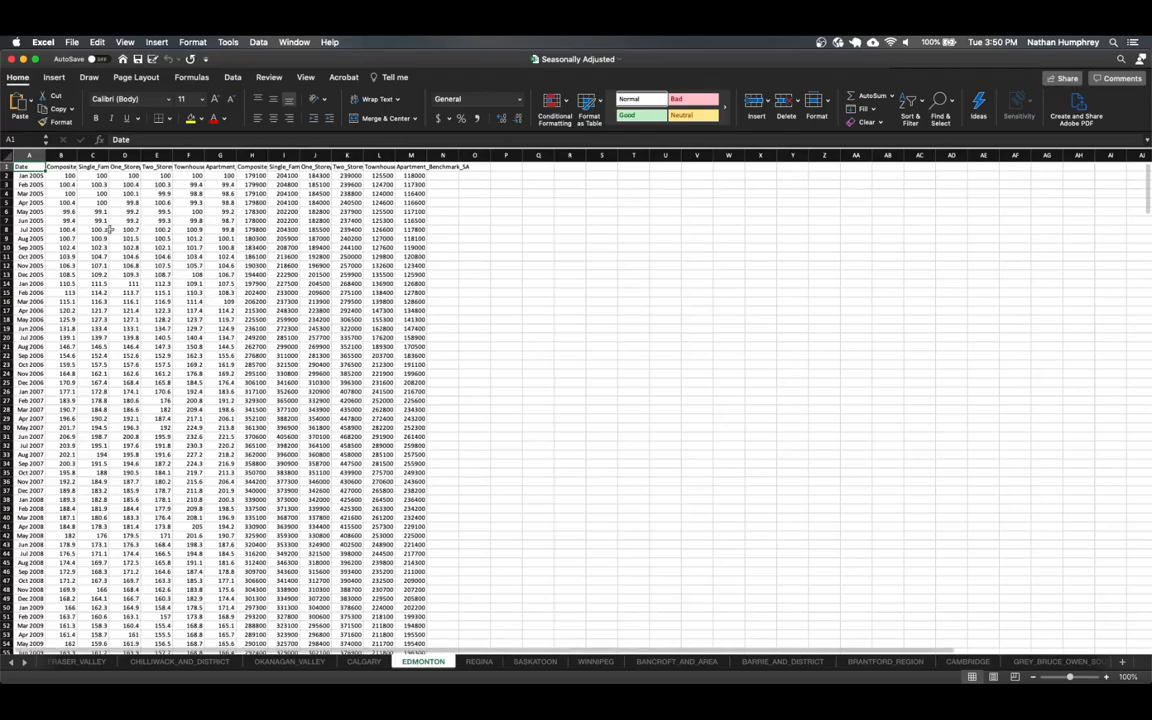
scroll("down", 3)
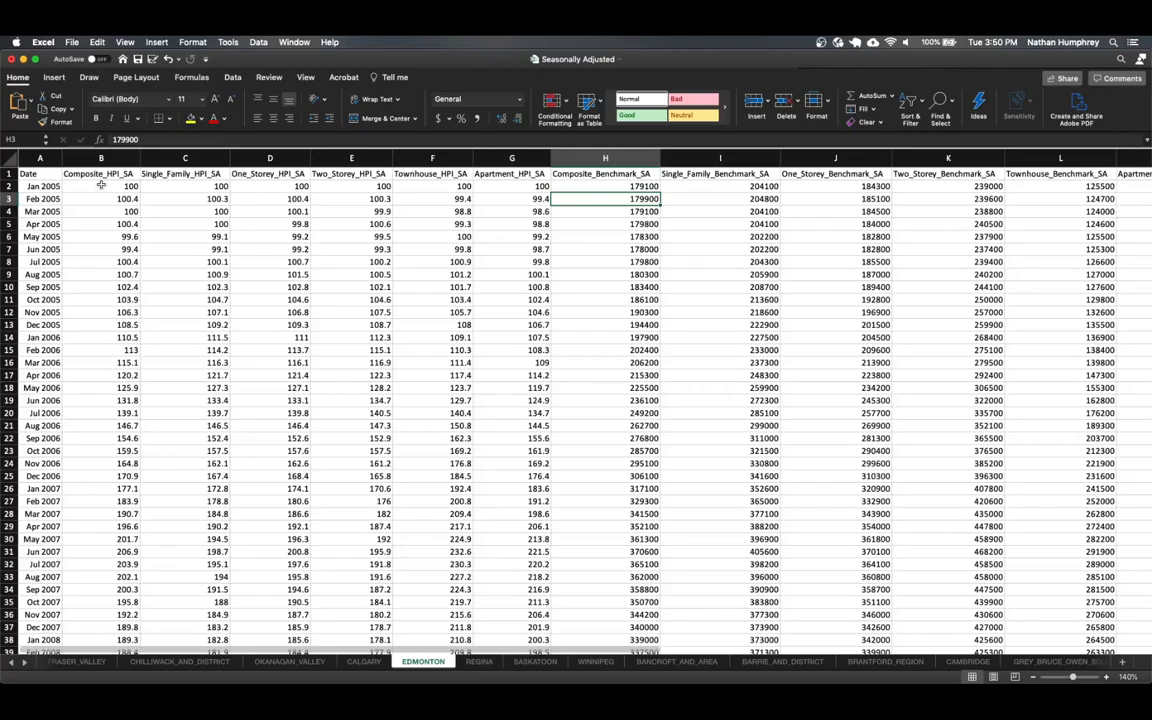
mouse_move(112, 188)
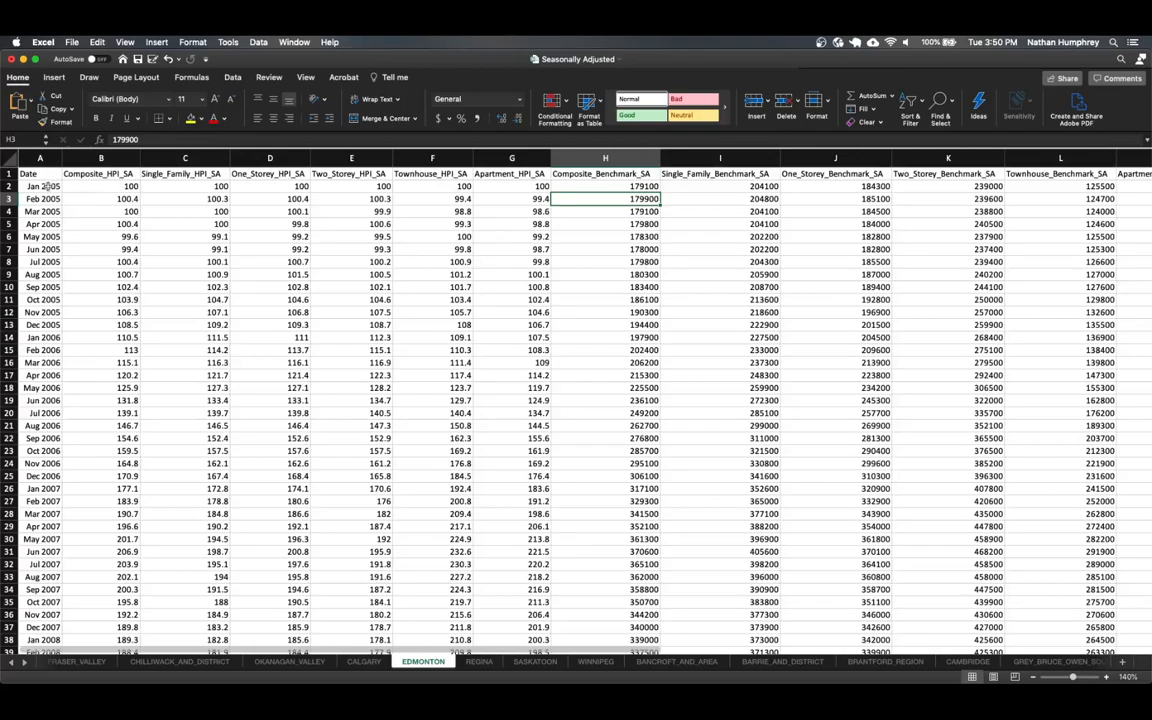
mouse_move(98, 224)
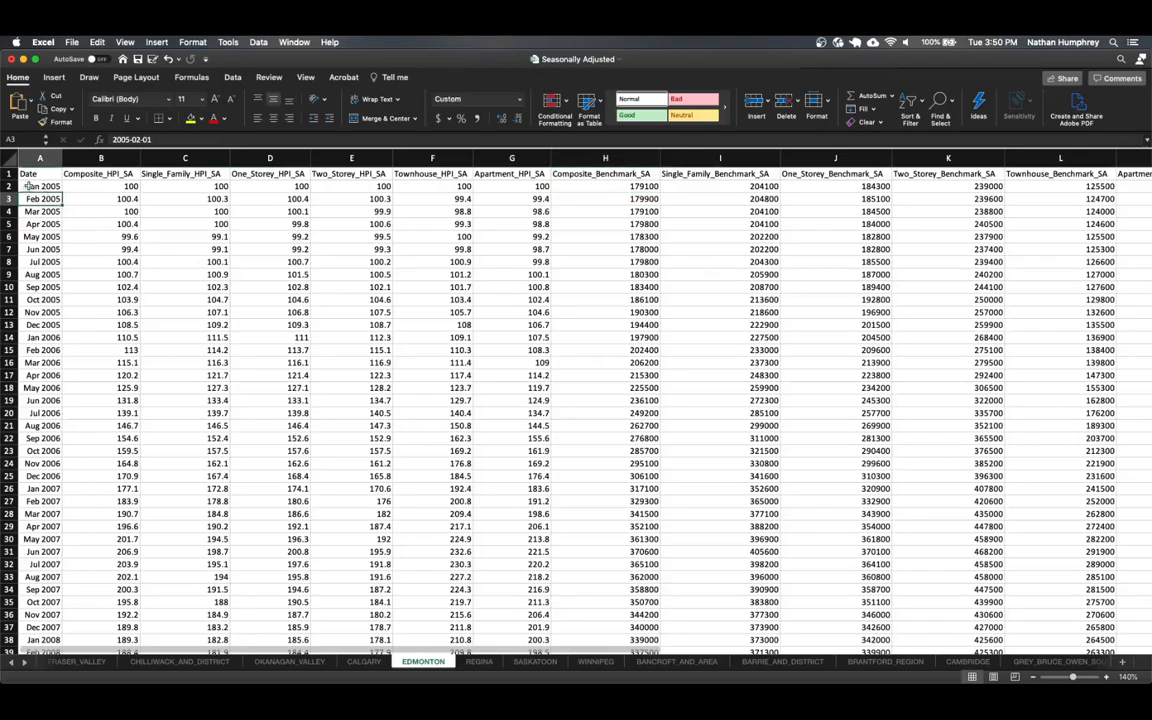
mouse_move(796, 360)
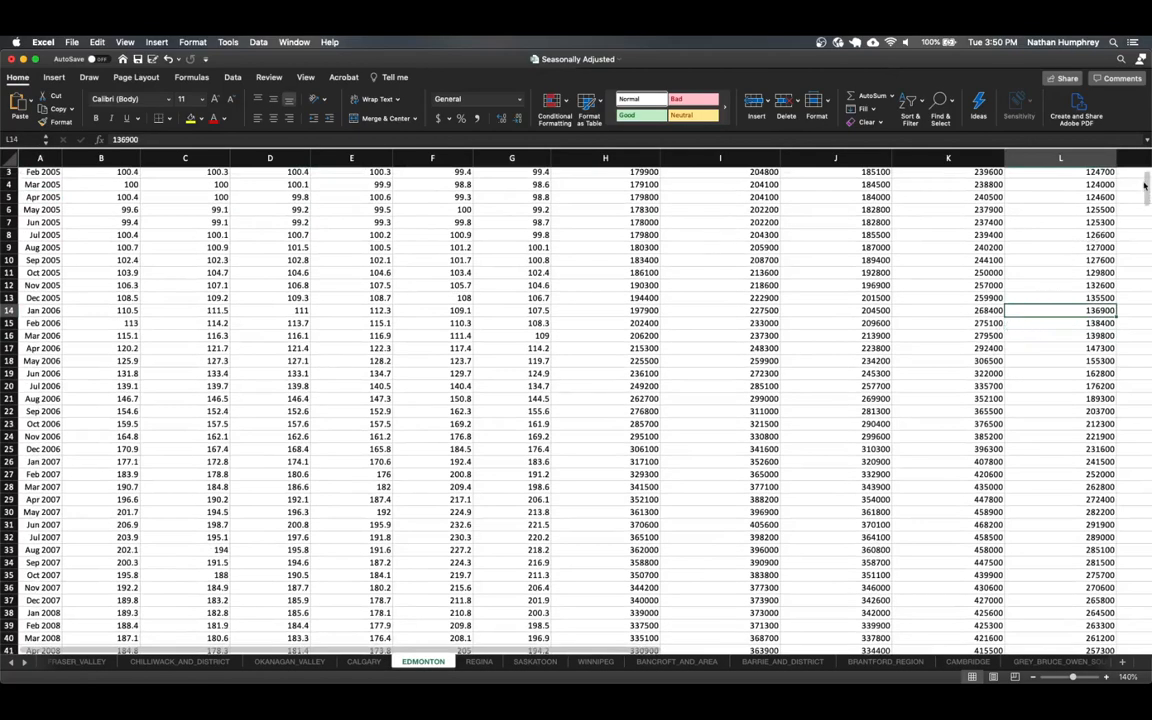
scroll("down", 3)
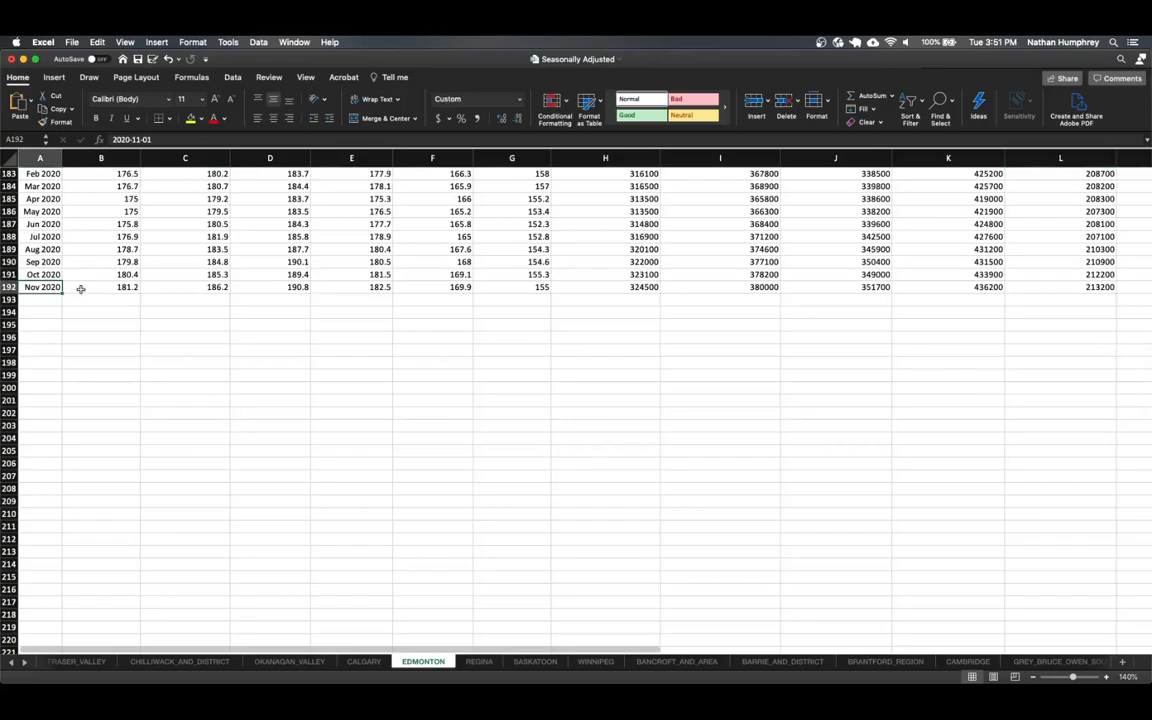
mouse_move(182, 300)
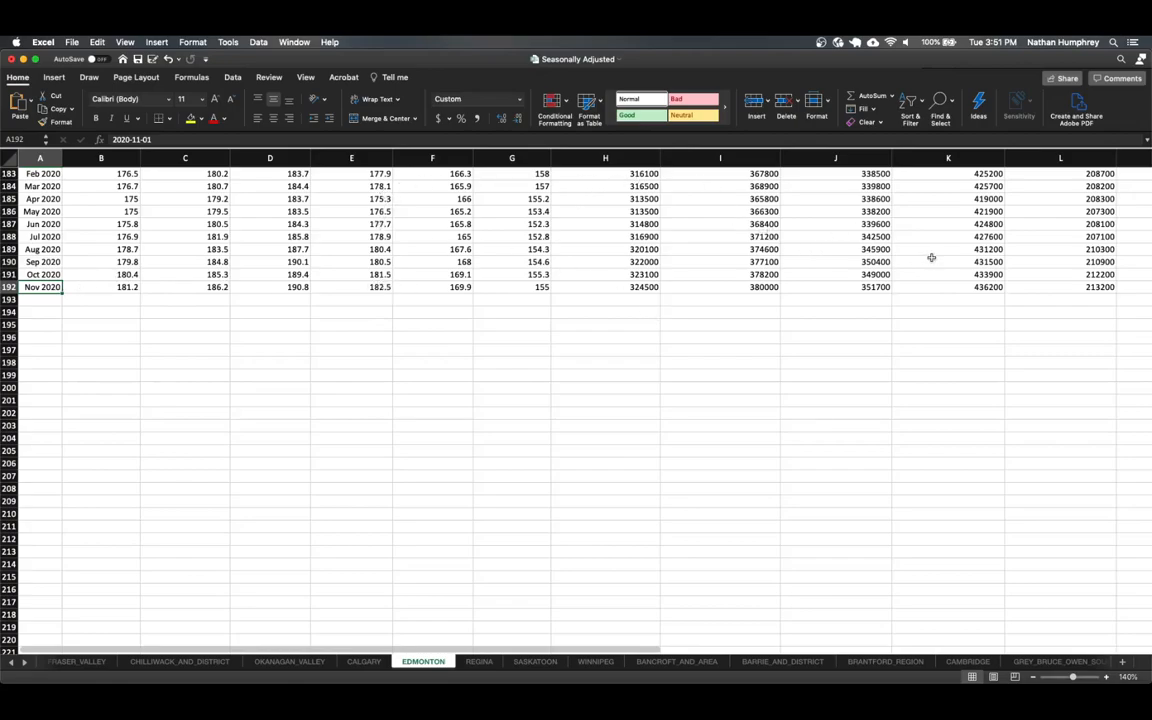
scroll("up", 3)
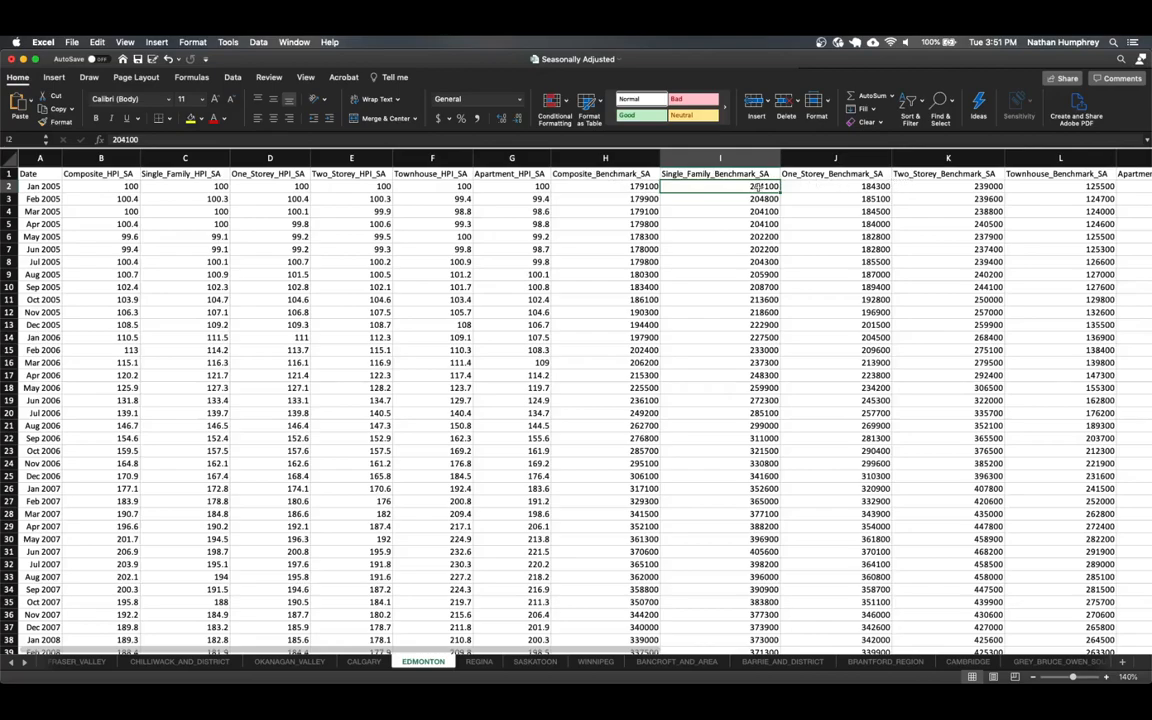
mouse_move(716, 216)
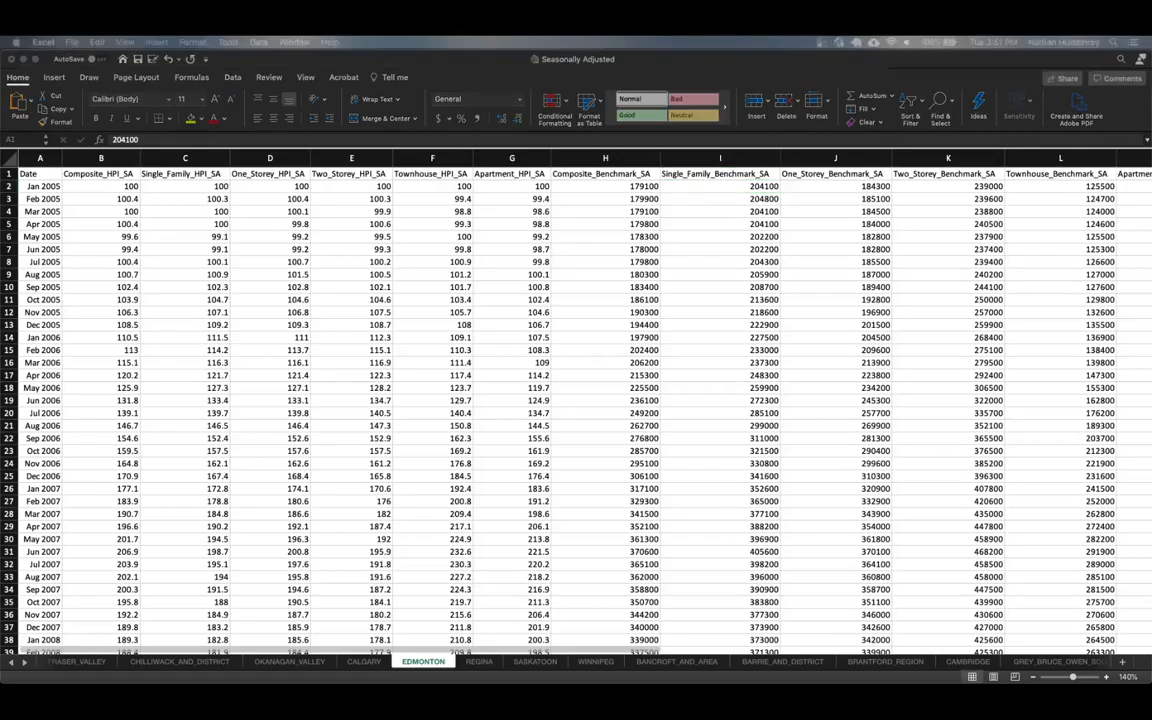
Copy Edmonton's Date and Single_Family_Benchmark_SA columns into a new blank workbook
key("cmd+n")
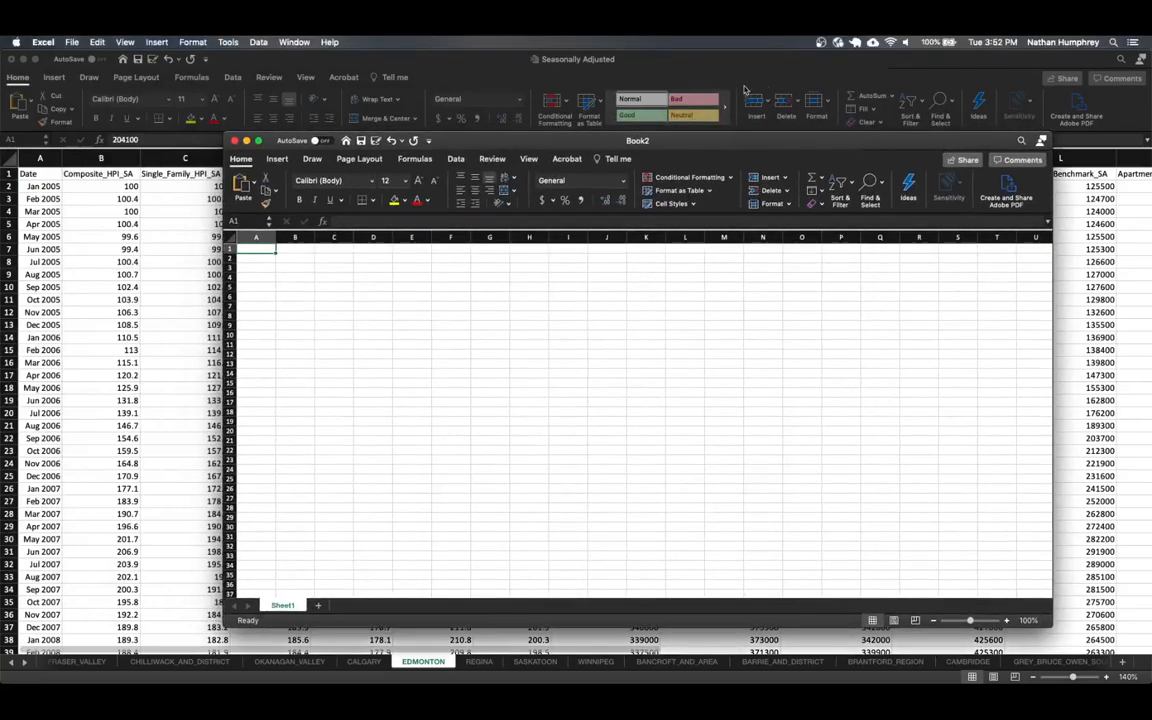
mouse_move(592, 172)
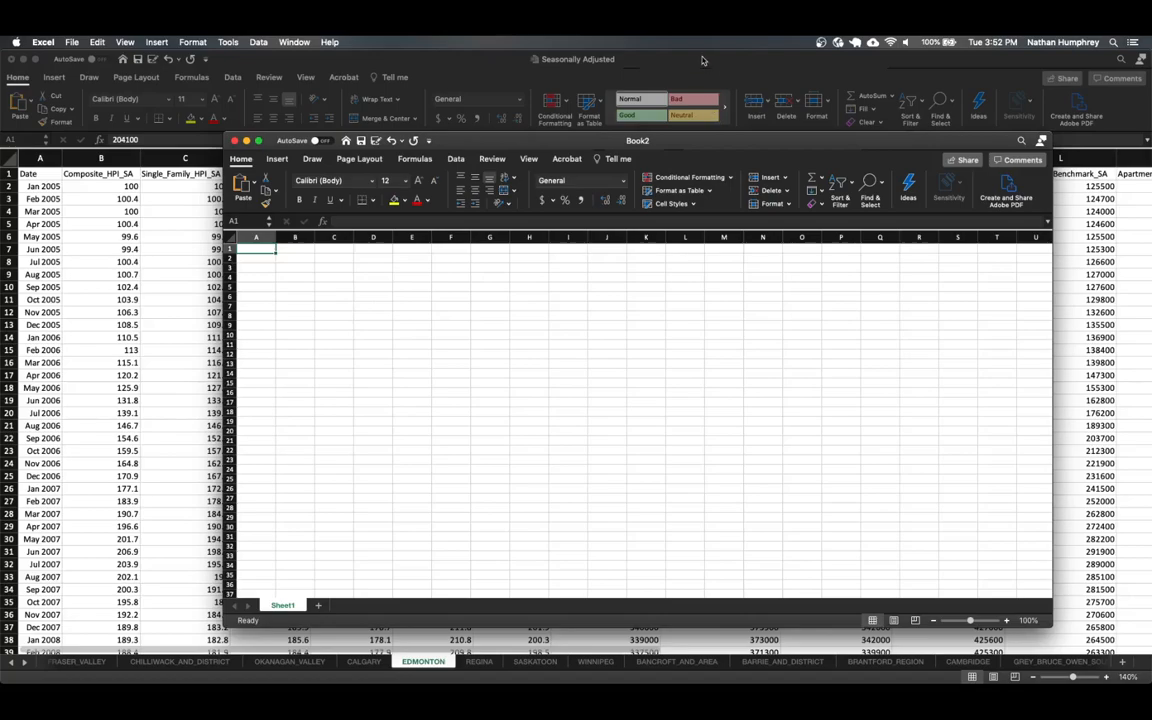
left_click(234, 140)
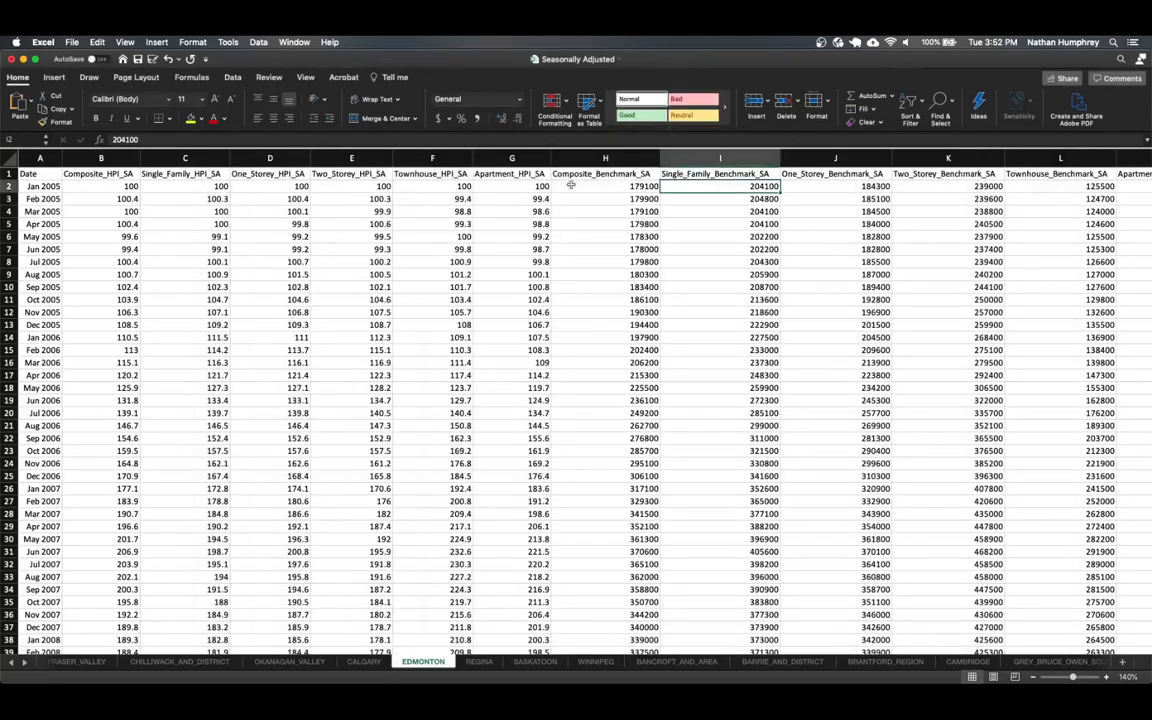
left_click(40, 160)
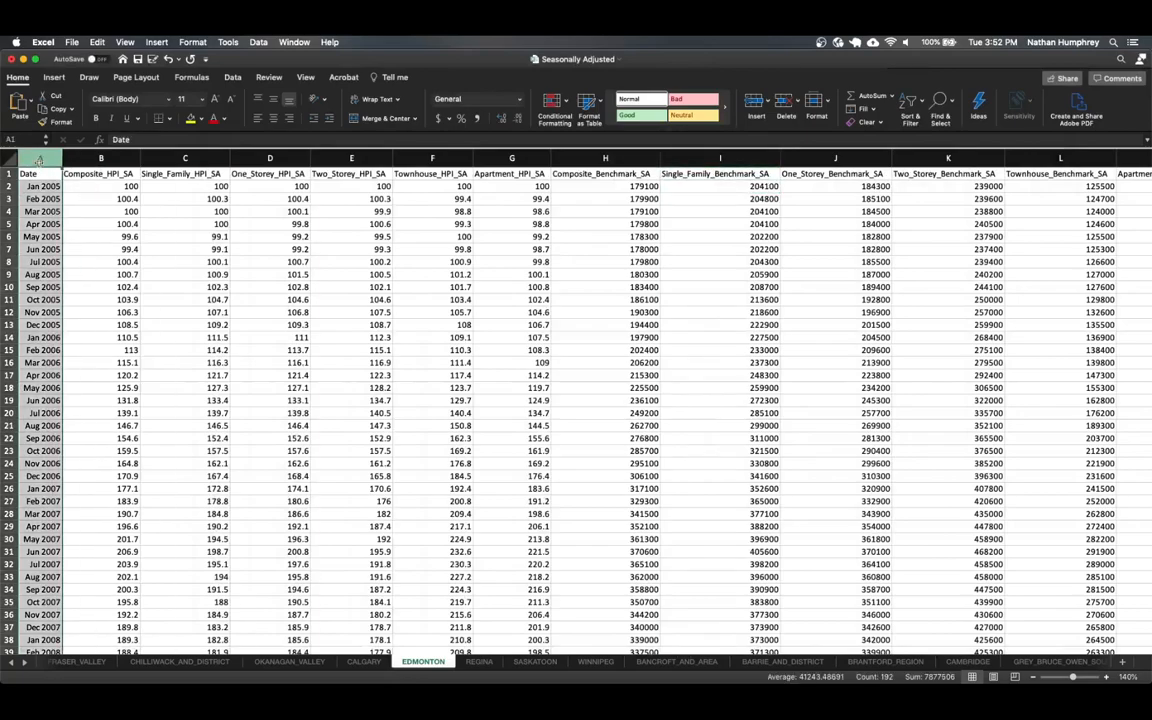
left_click(40, 158)
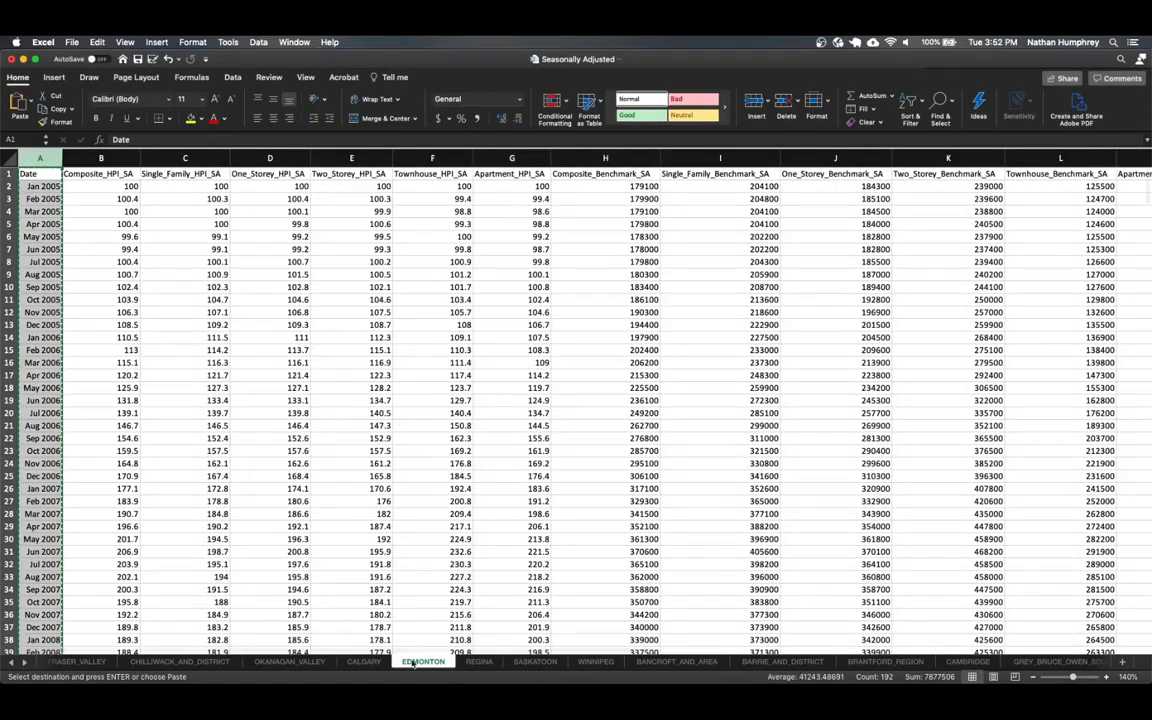
left_click(720, 172)
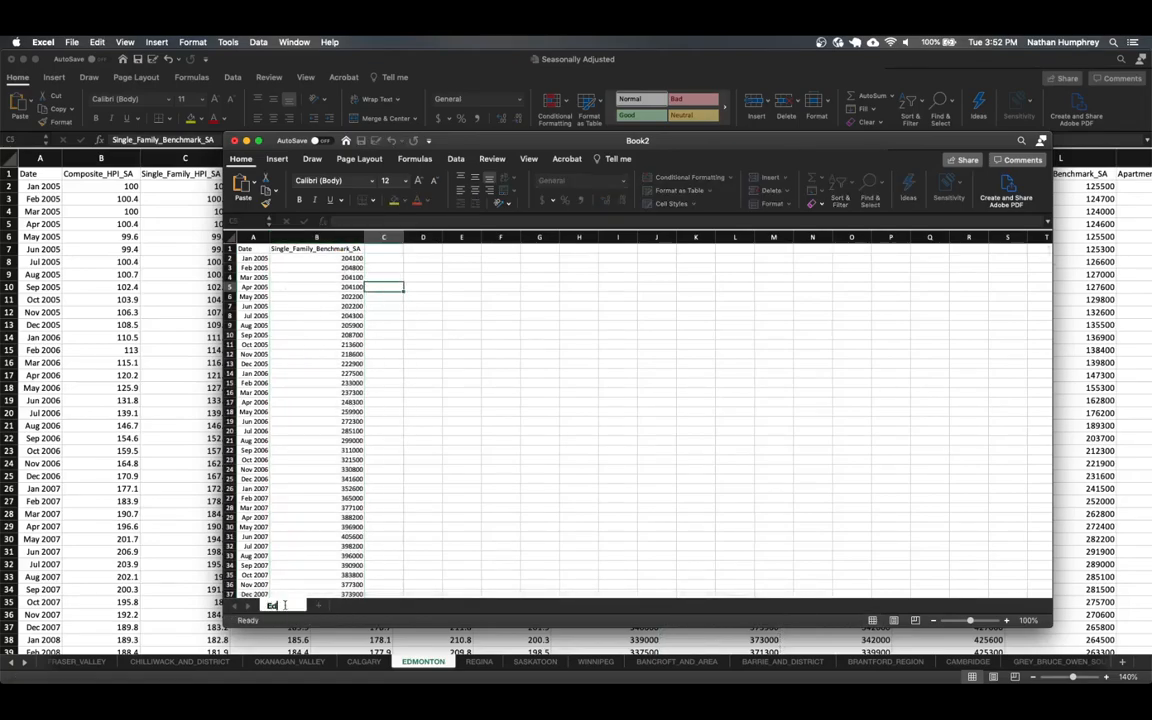
Rename the new workbook's sheet to "Edmonton Nov 2020 - SF"
type("Edmonton Nov 2020 -")
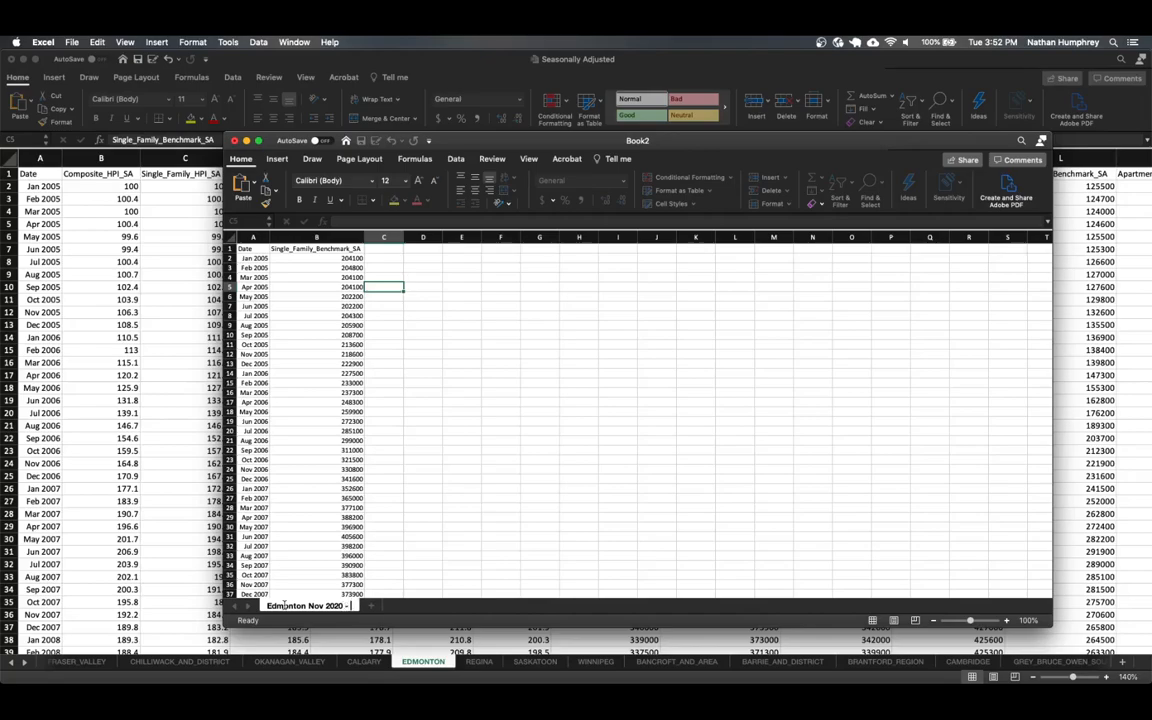
type("SF")
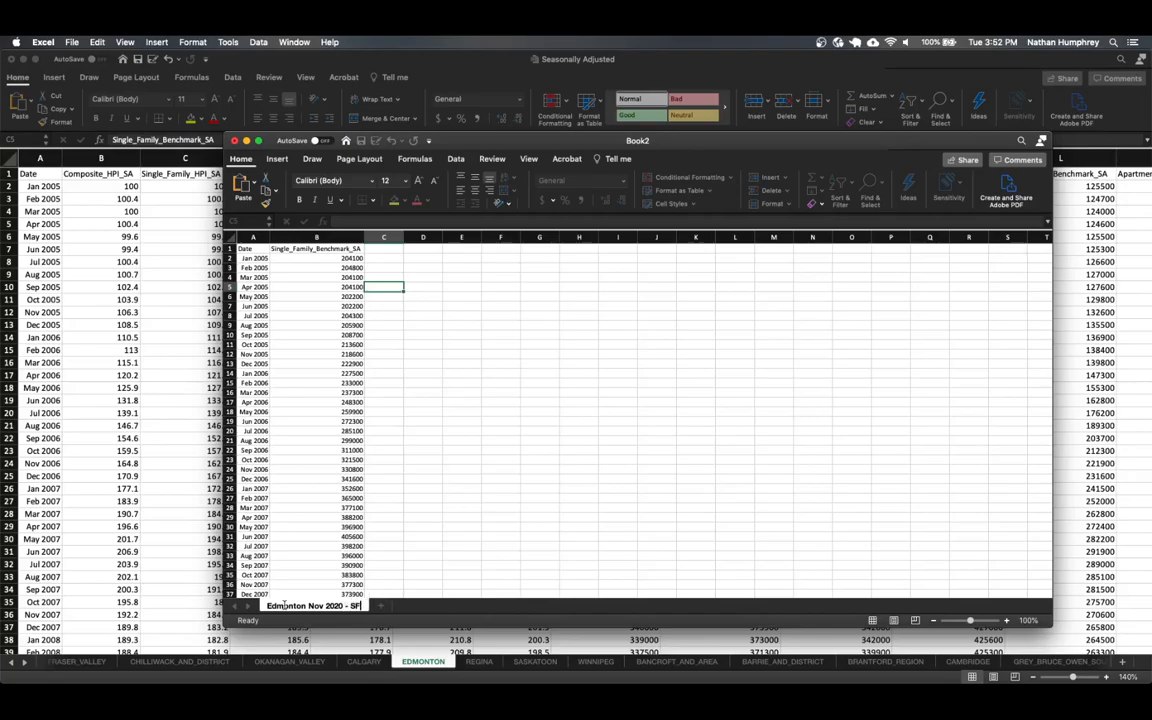